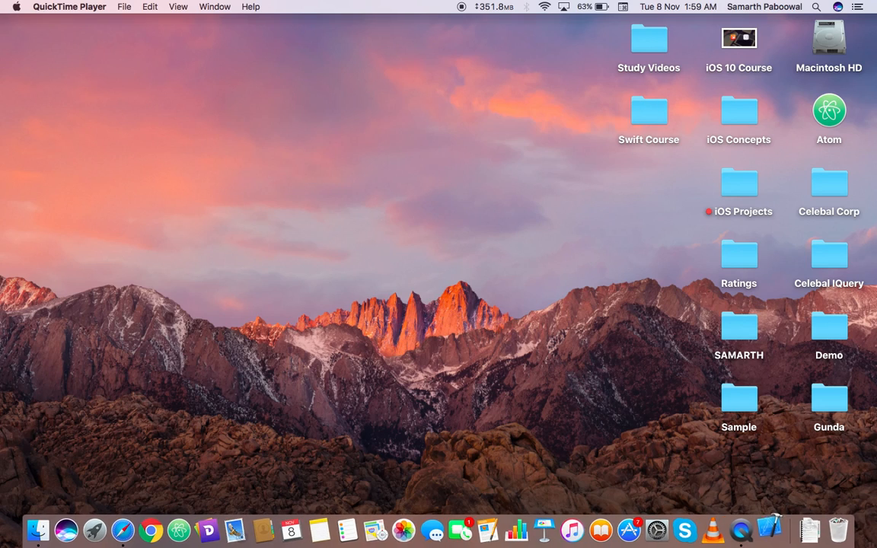
mouse_move(120, 130)
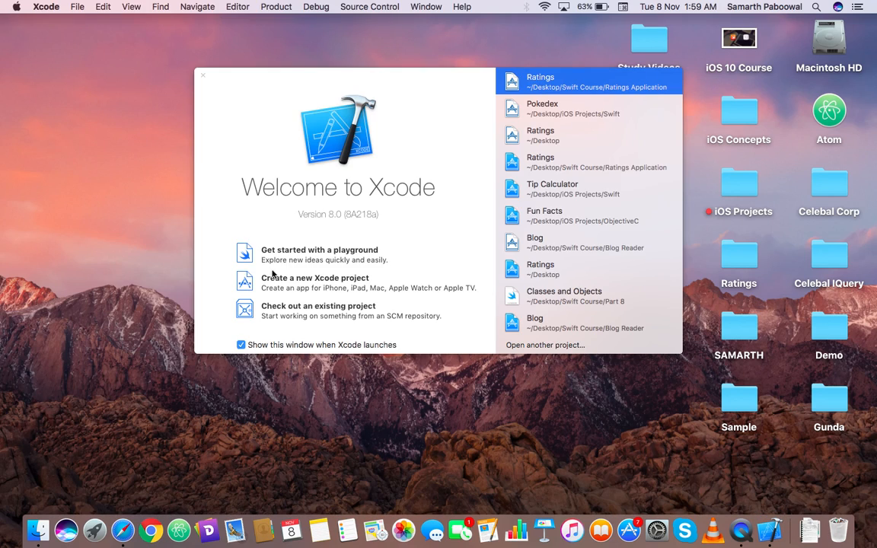
Create a new app-template project named Sample Project and save it to the Desktop.
click(203, 75)
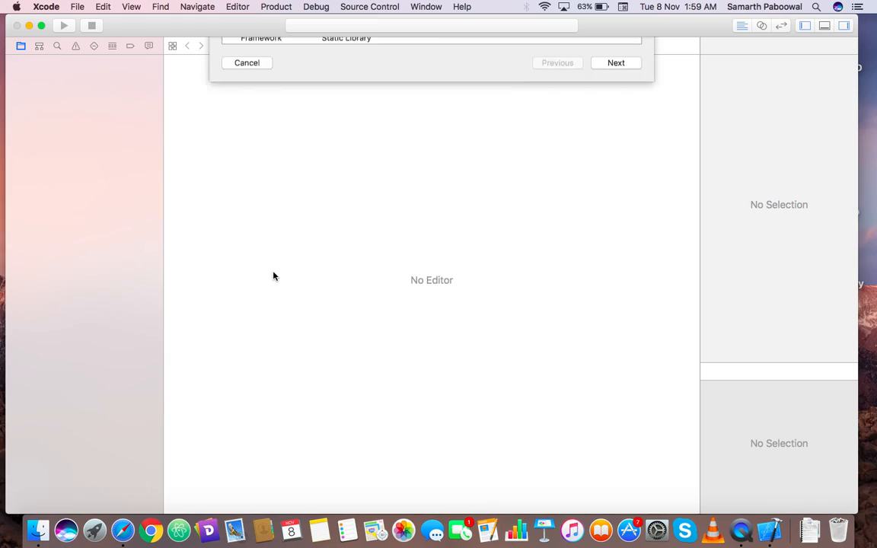
click(616, 63)
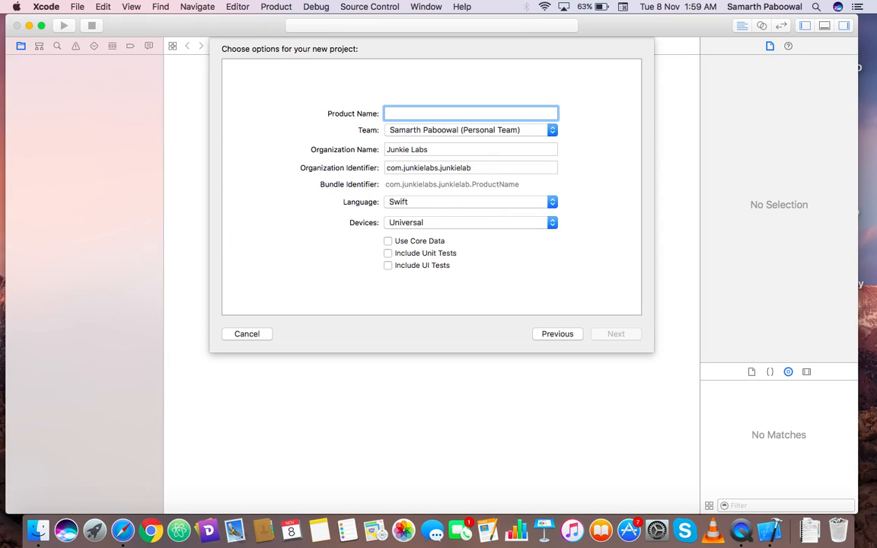
text(SA)
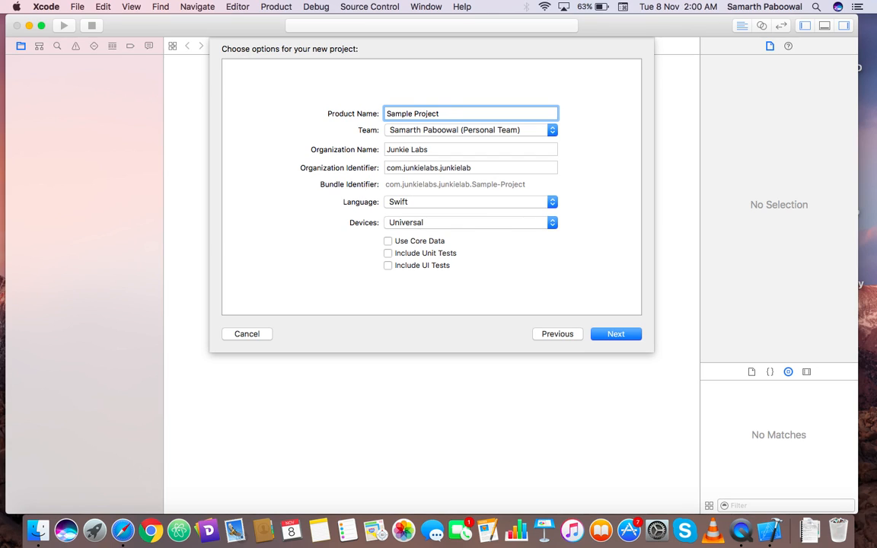
click(616, 333)
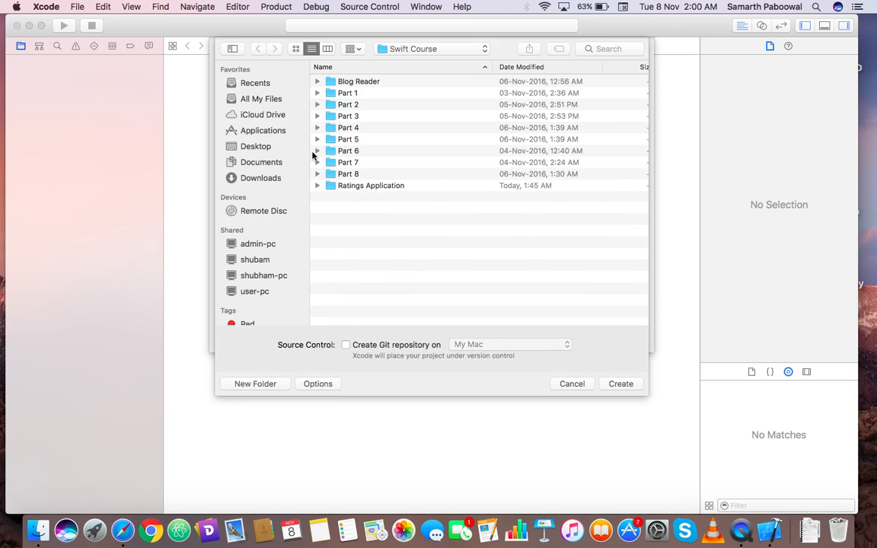
click(258, 48)
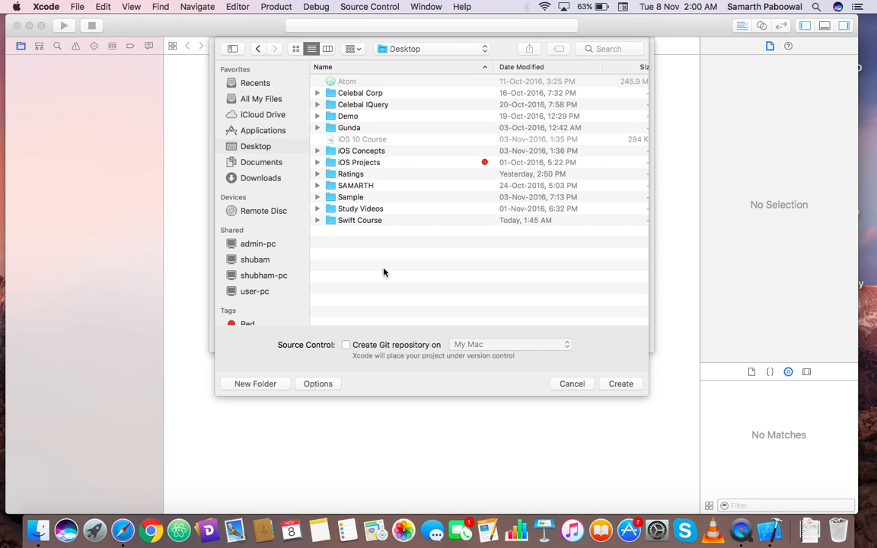
click(621, 384)
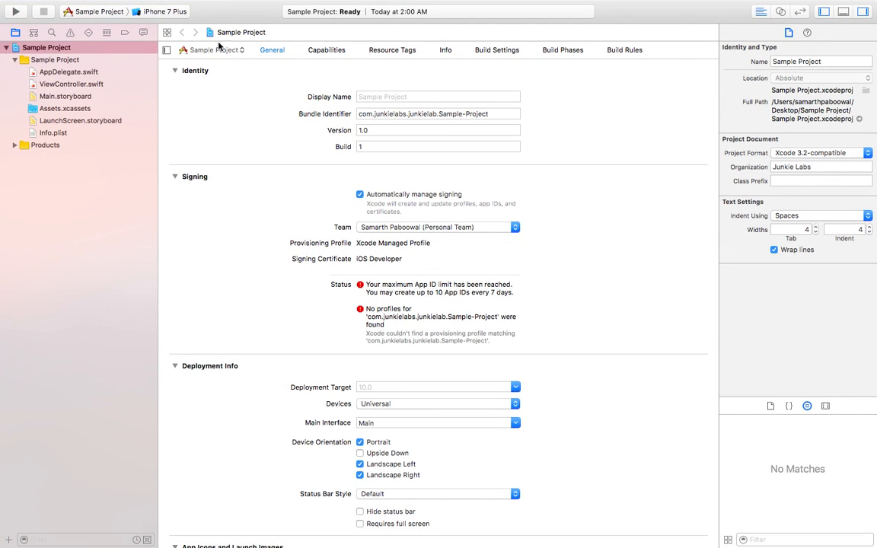
Set the run destination to the iPhone 6s simulator and select LaunchScreen.storyboard.
click(164, 11)
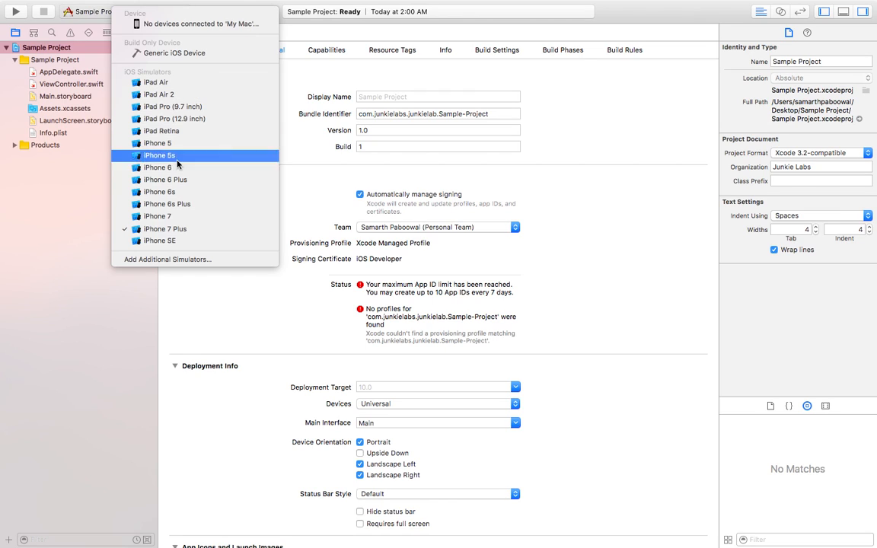
click(159, 192)
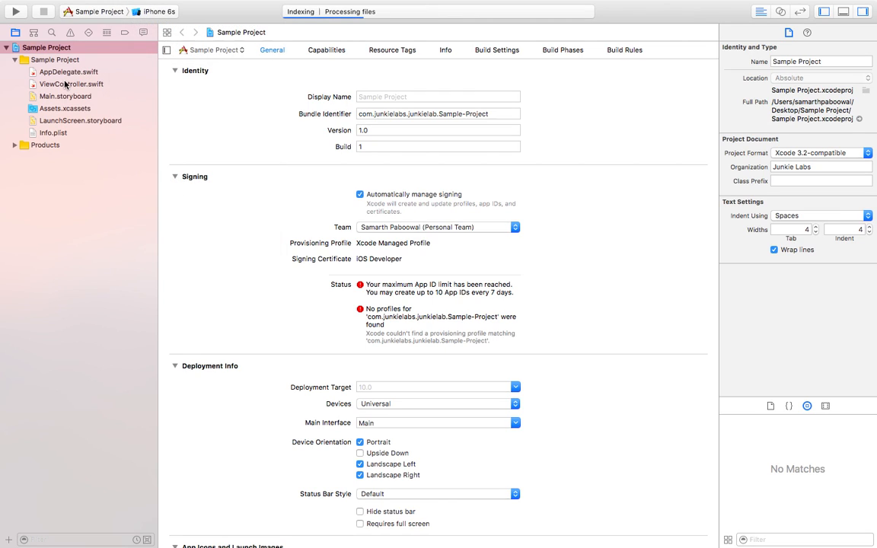
mouse_move(70, 128)
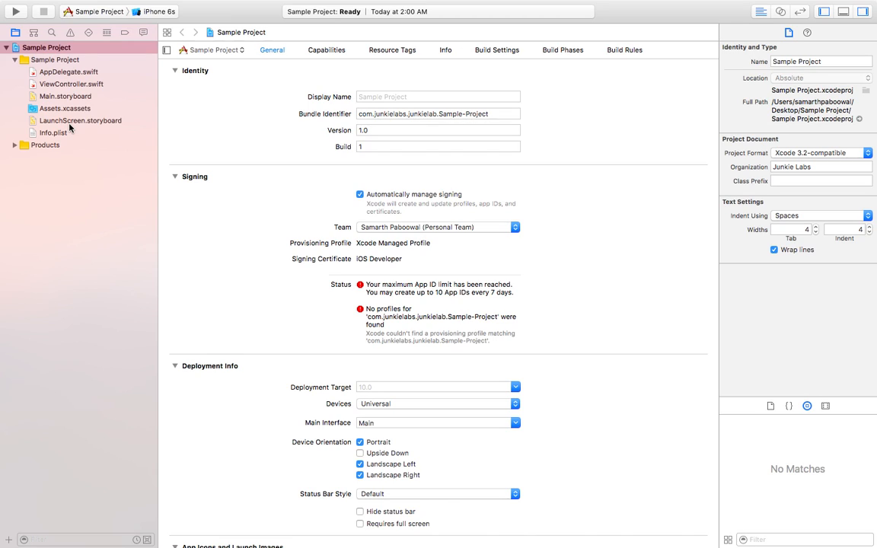
click(80, 120)
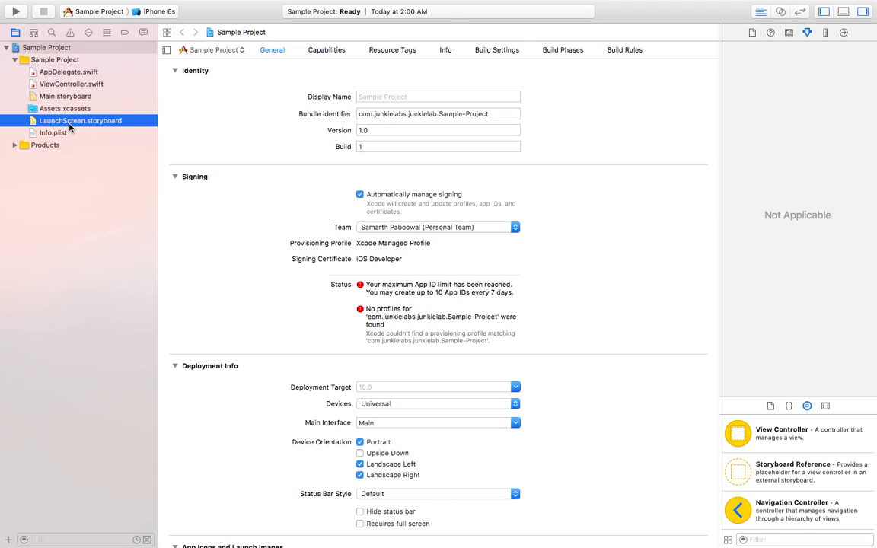
Open LaunchScreen.storyboard and select the View Controller and its main View in the outline.
click(80, 120)
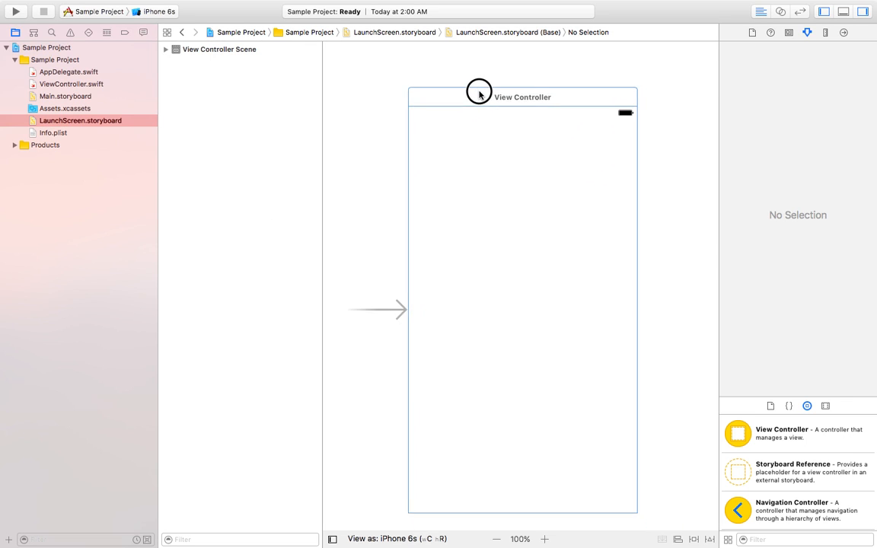
click(522, 97)
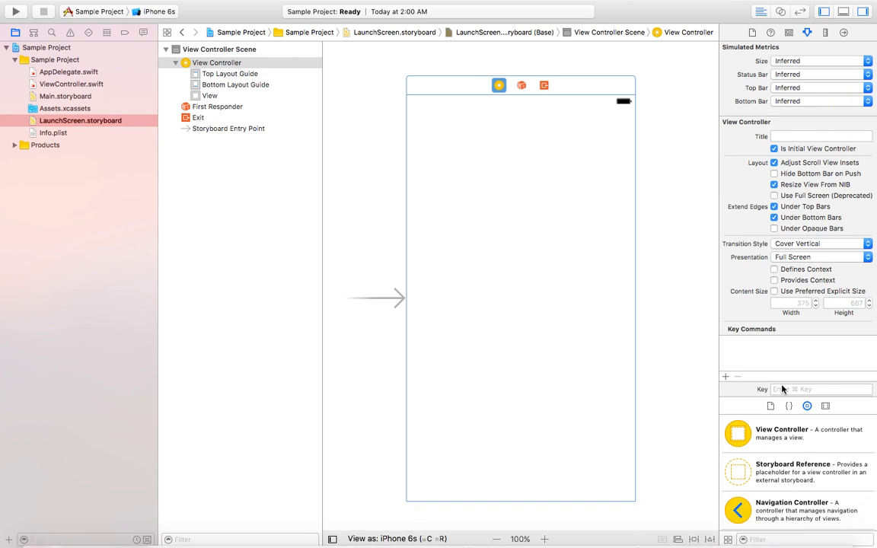
click(209, 95)
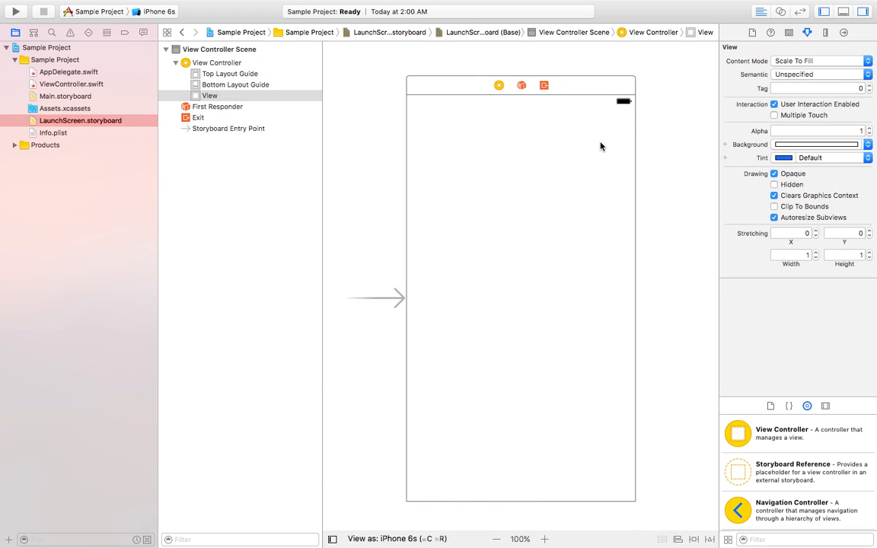
click(499, 85)
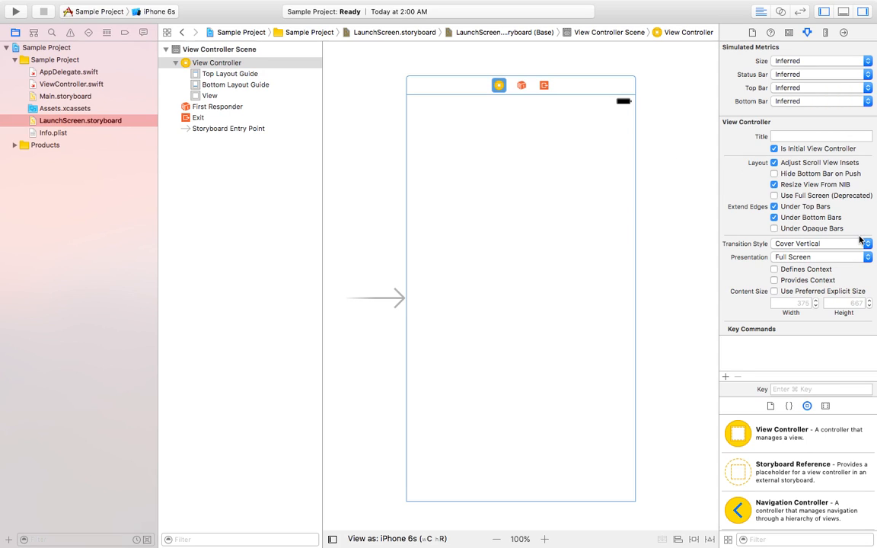
mouse_move(737, 138)
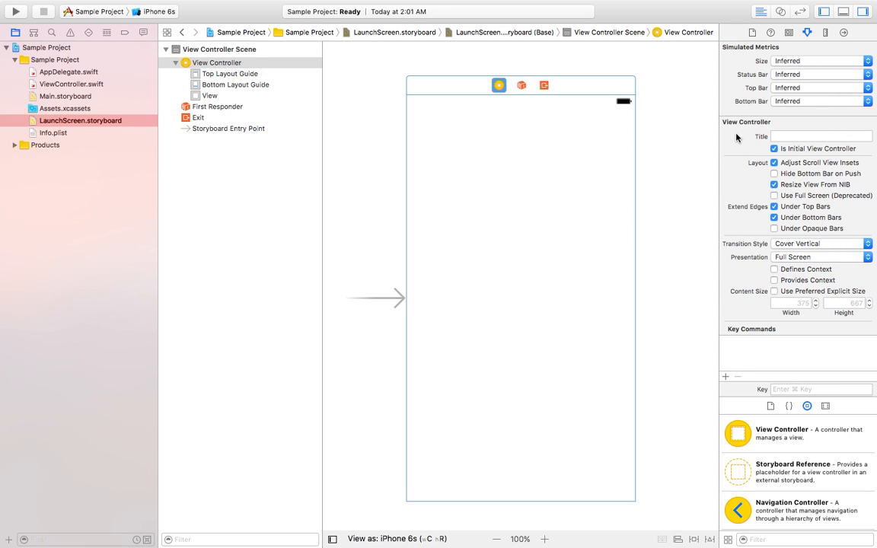
Set the main view's background to the recently used pink-red colour.
click(209, 95)
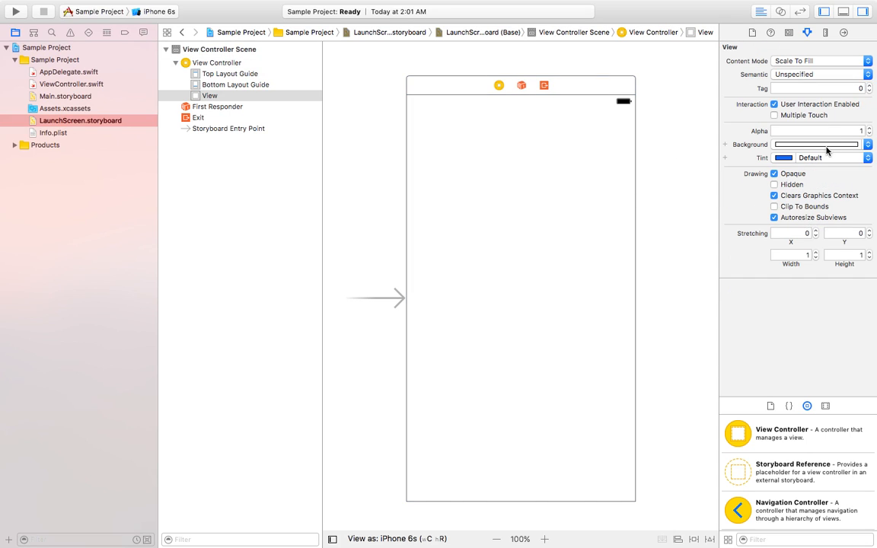
click(815, 144)
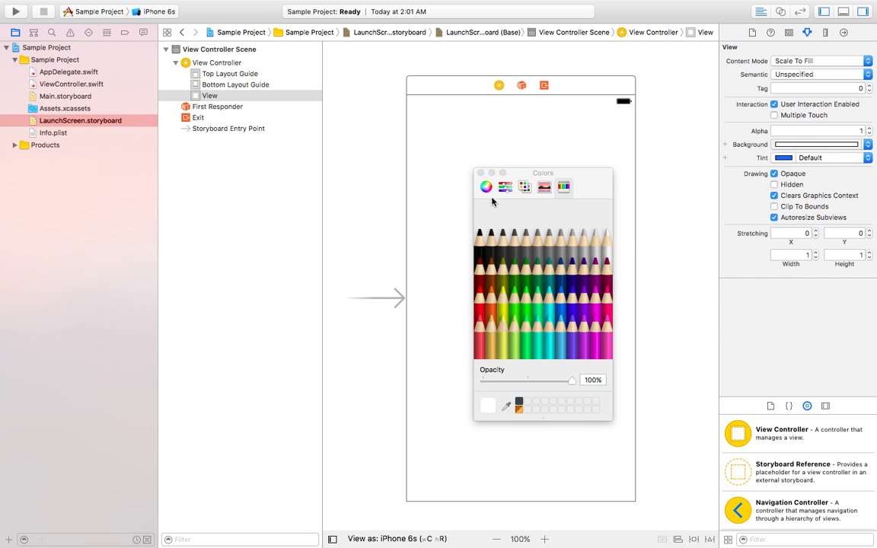
click(479, 173)
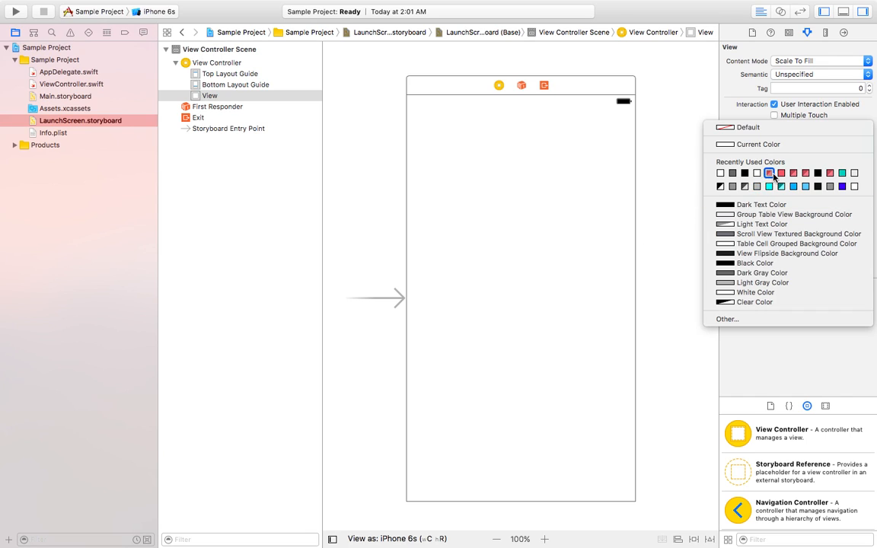
click(780, 173)
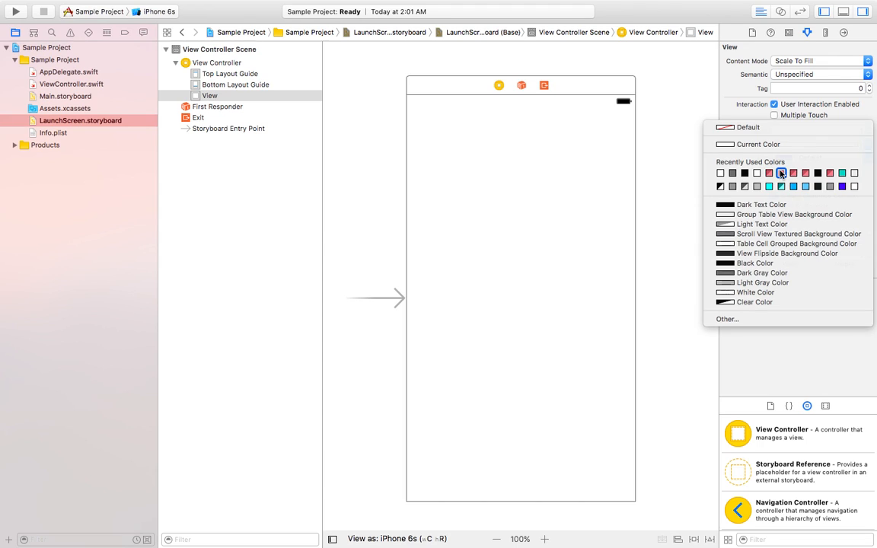
click(781, 173)
text(;abe)
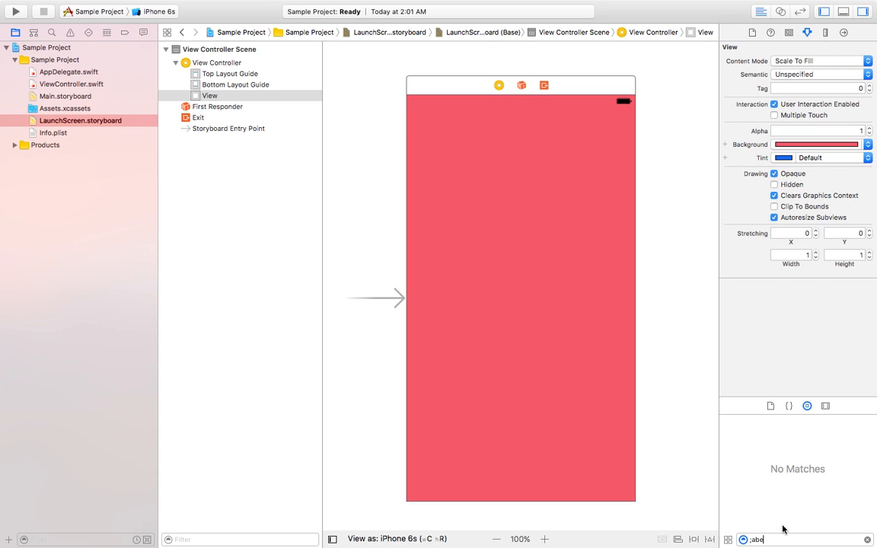
Place a label at the view's centre and add Horizontally and Vertically in Container constraints.
text(label)
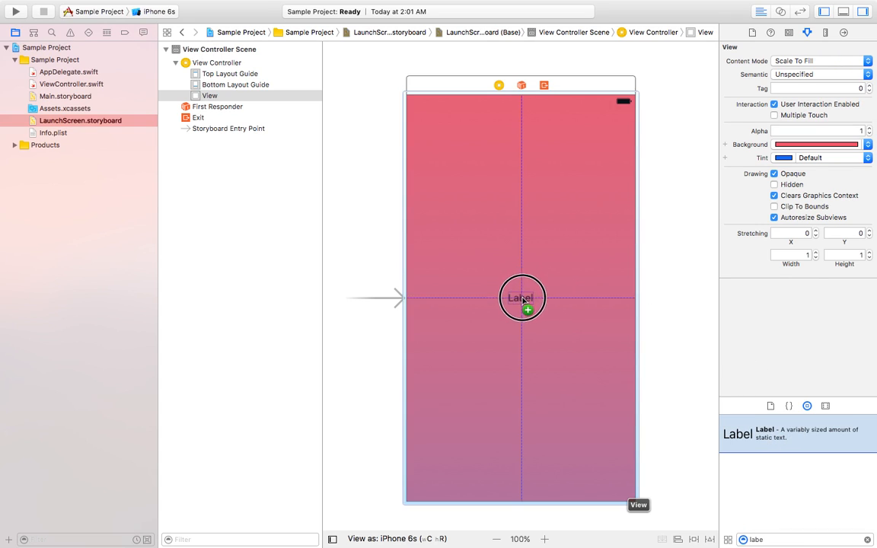
click(521, 297)
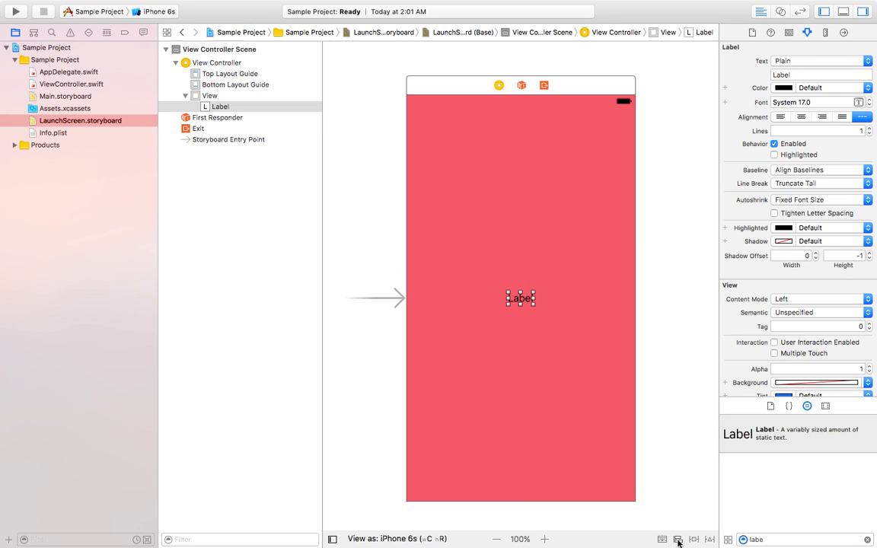
click(678, 539)
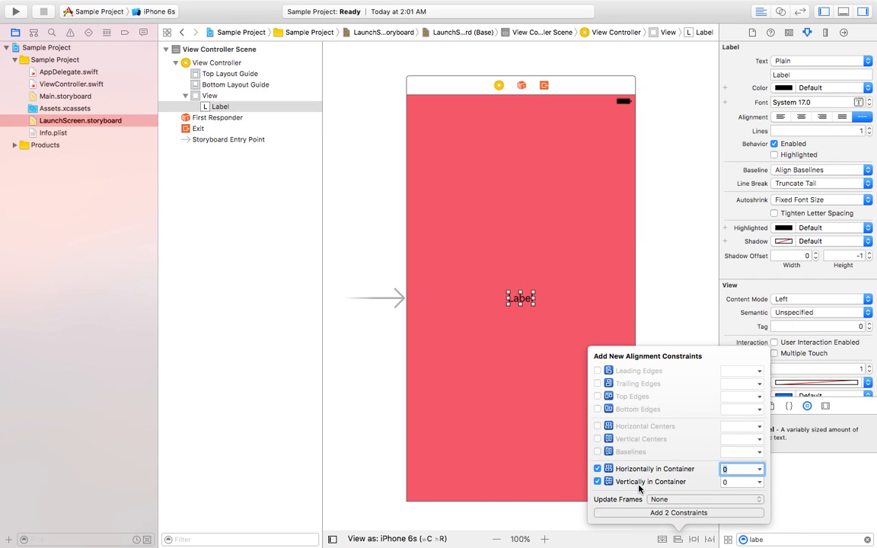
click(704, 499)
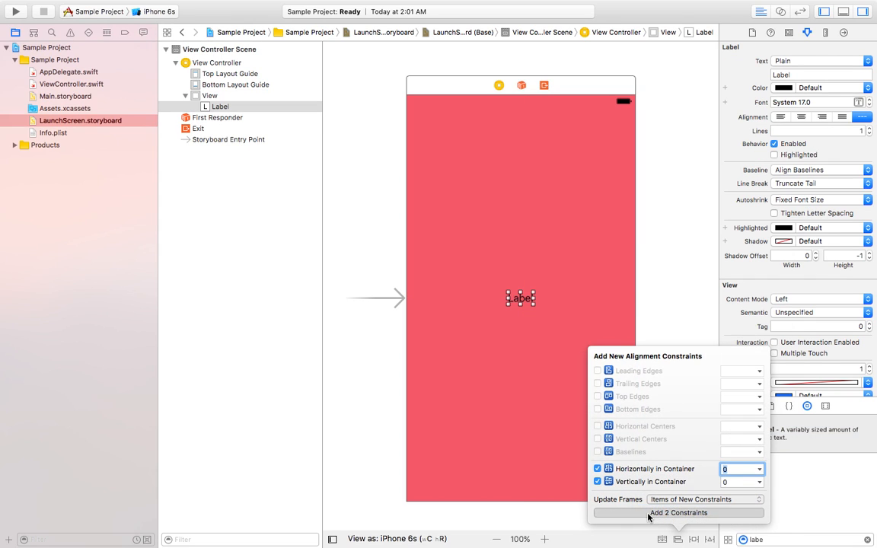
click(679, 513)
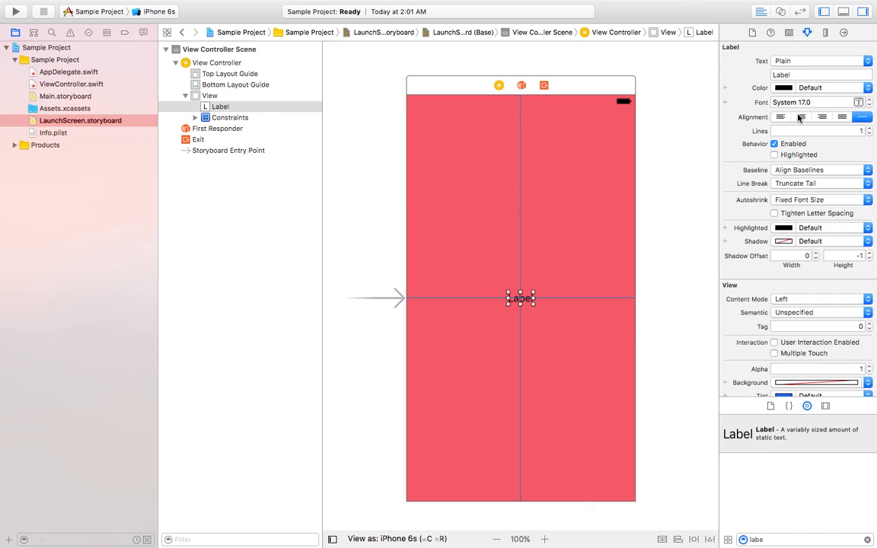
Centre-align the label and set its text to 'Sample Application' in white.
click(868, 86)
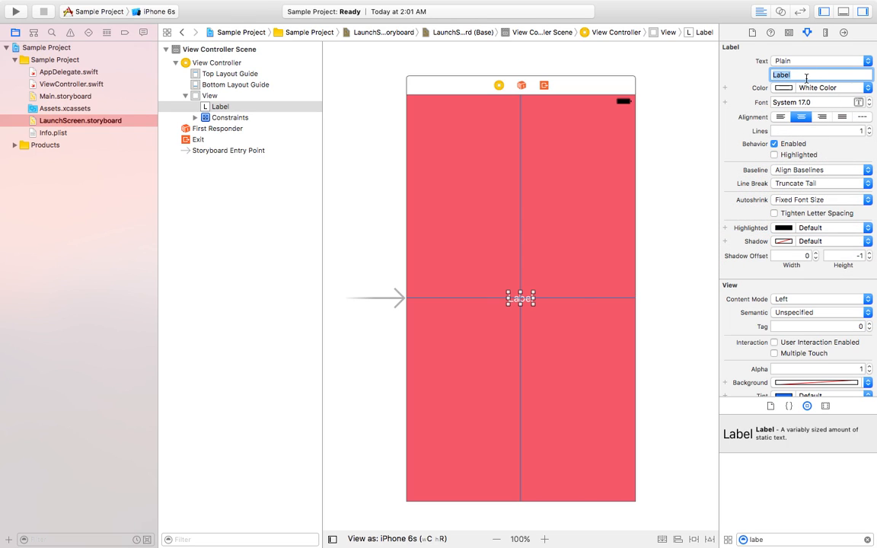
text(Sam)
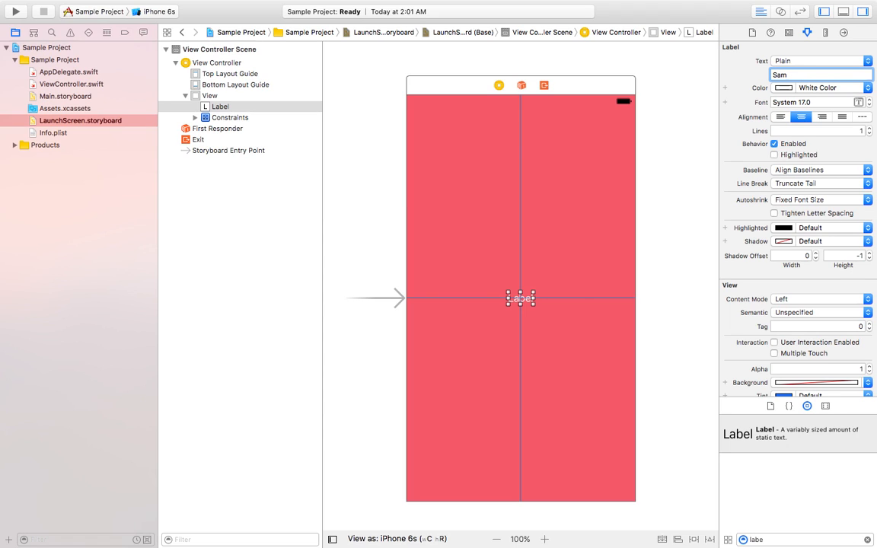
text(Sample Application)
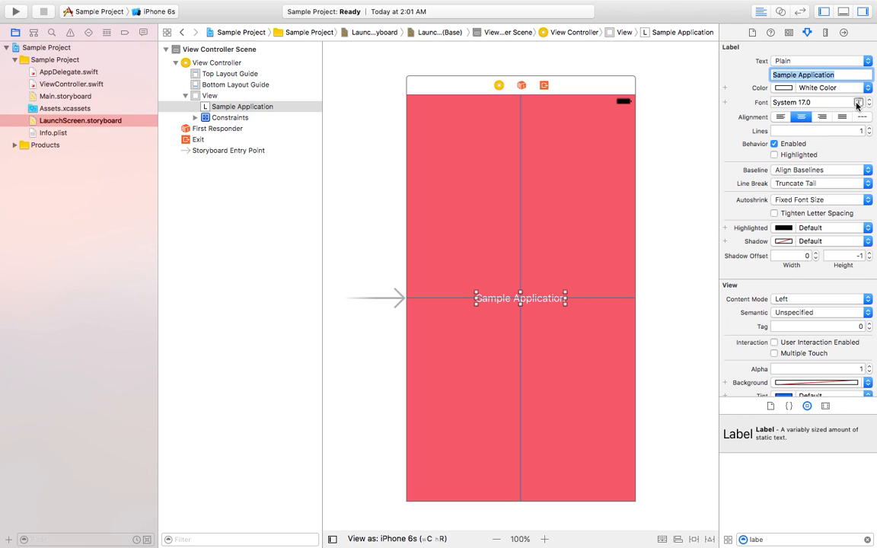
Set the label's font to custom family Zapfino at size 30.
click(867, 102)
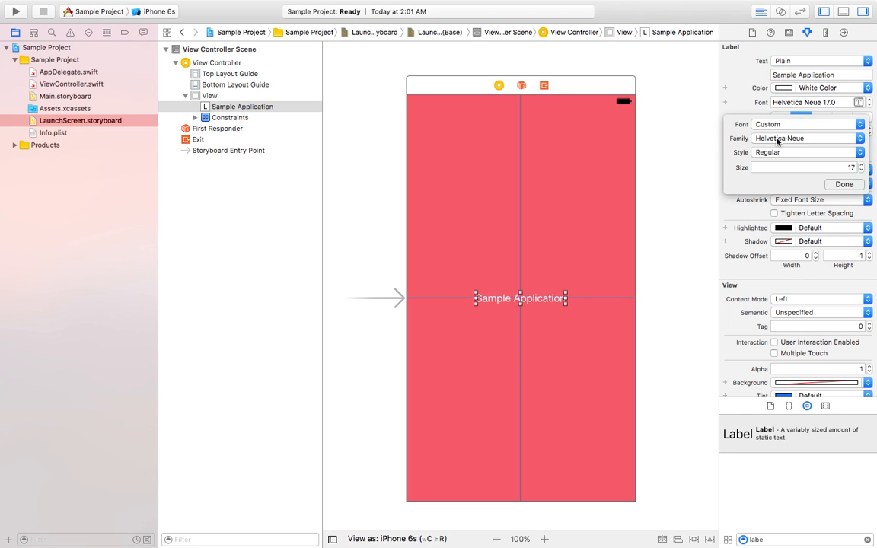
click(804, 138)
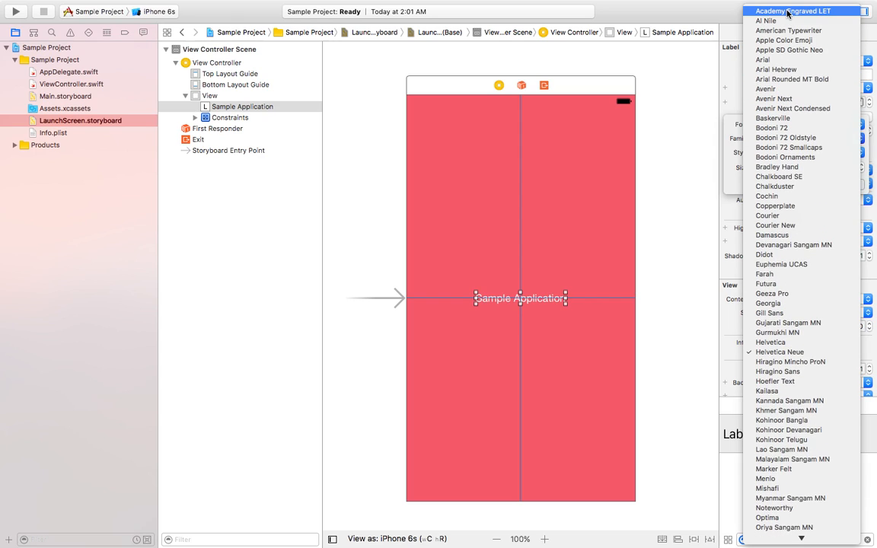
scroll(down, 3)
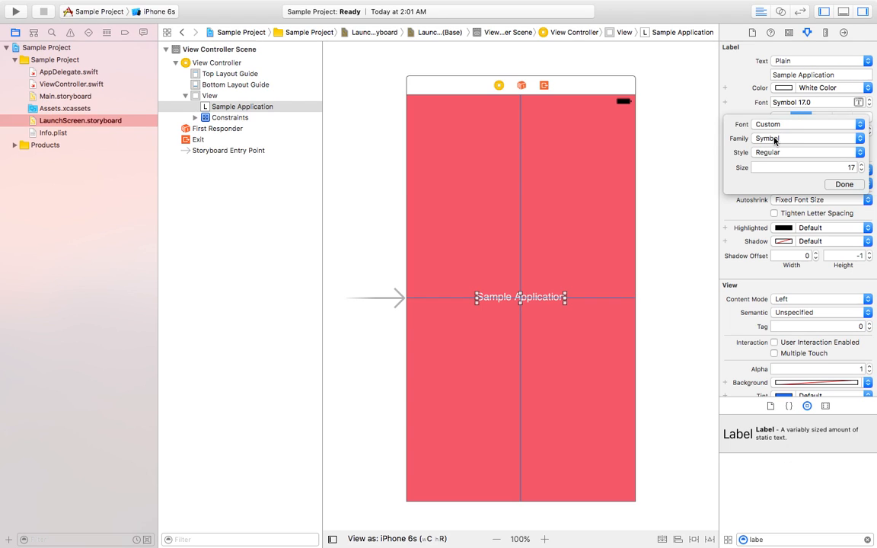
click(807, 137)
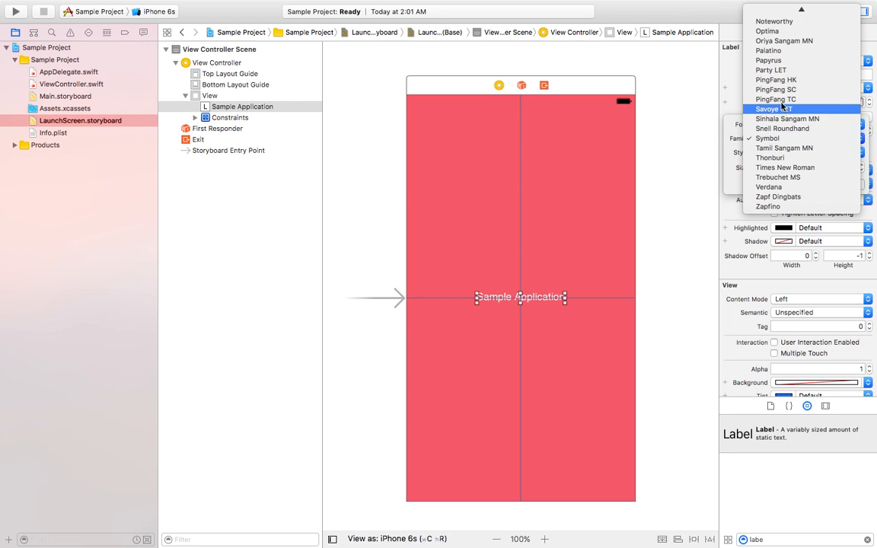
click(775, 99)
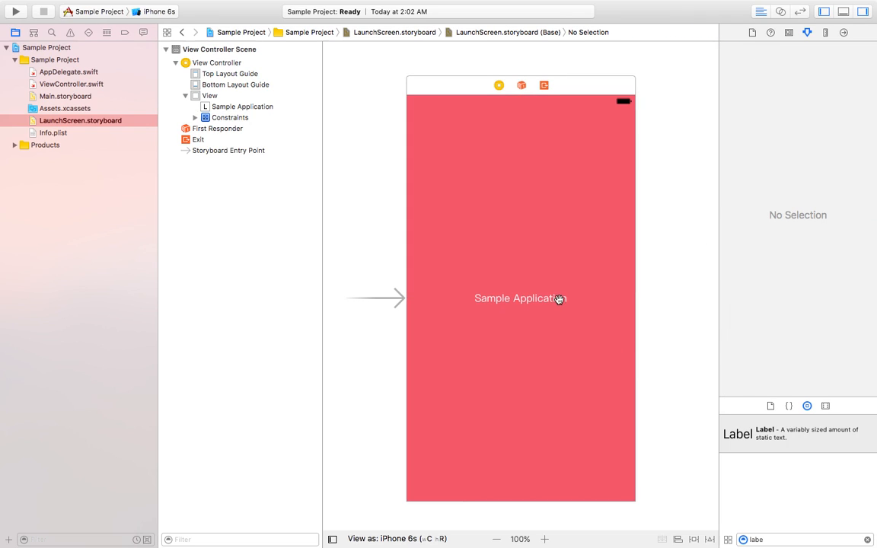
click(520, 298)
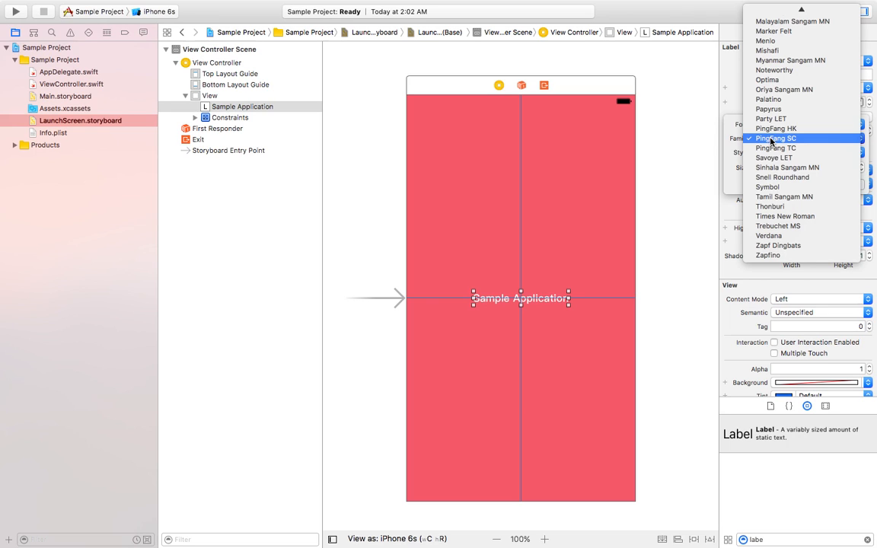
mouse_move(782, 176)
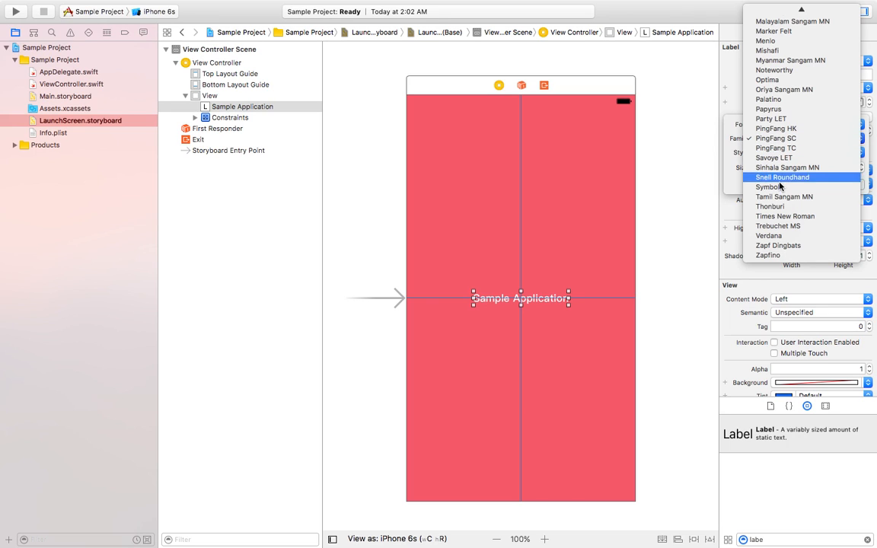
click(767, 256)
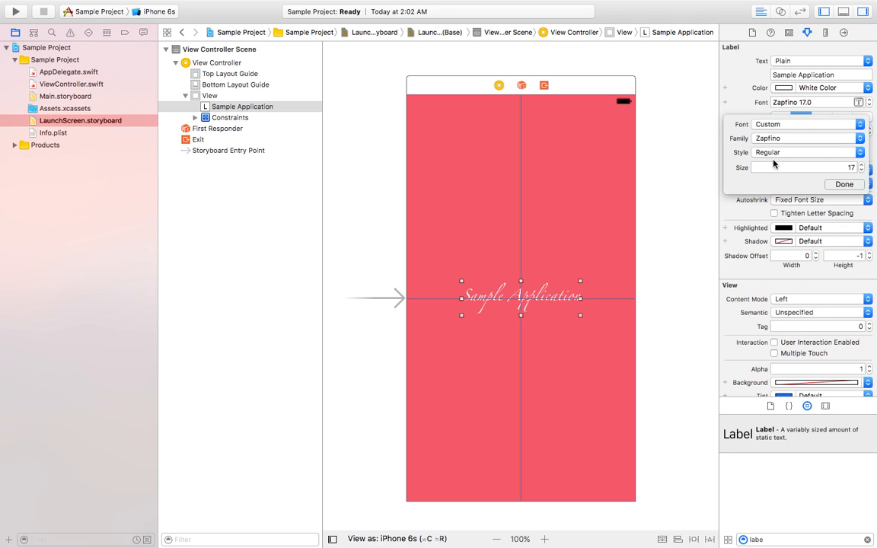
click(868, 164)
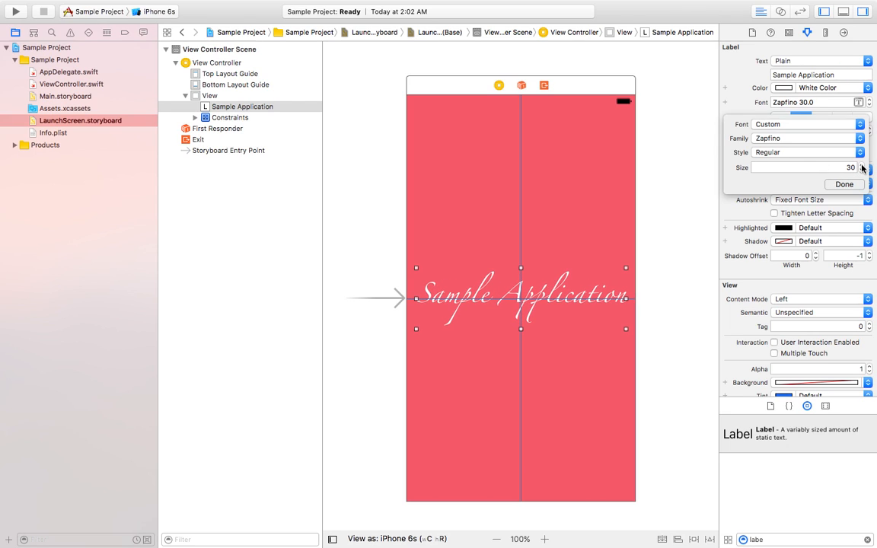
click(868, 164)
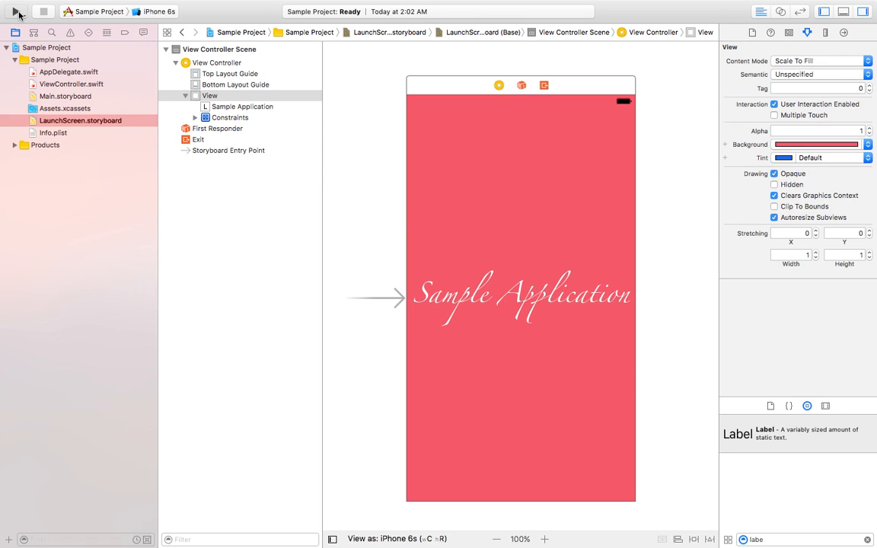
Run Sample Project on the iPhone 6s simulator and view the launch screen.
click(15, 12)
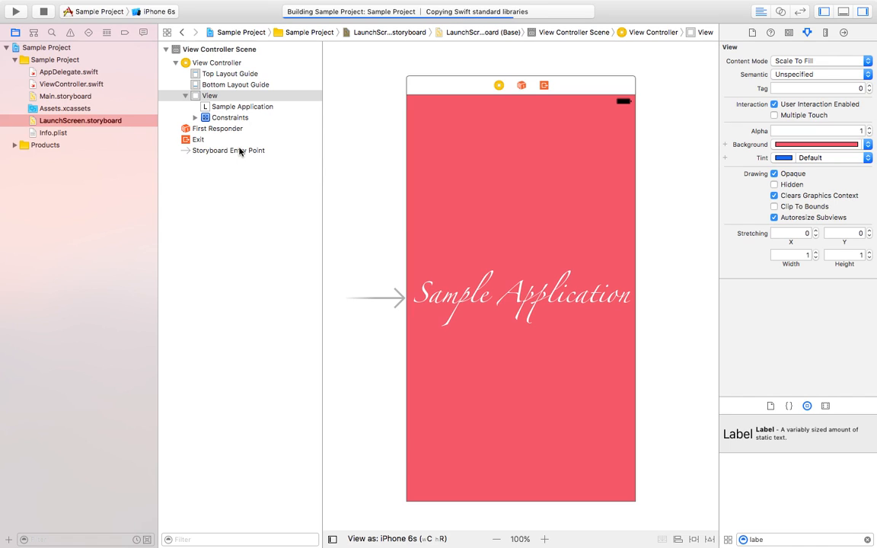
click(15, 11)
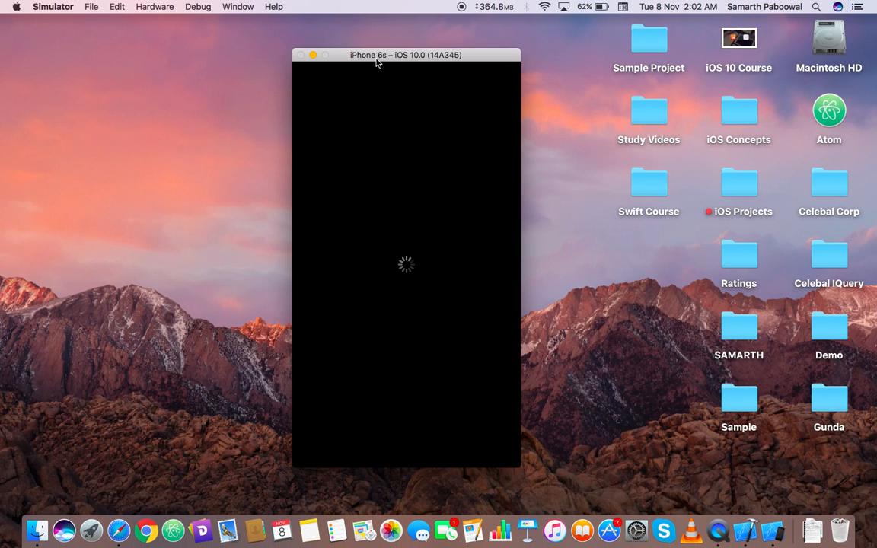
drag(406, 55, 419, 50)
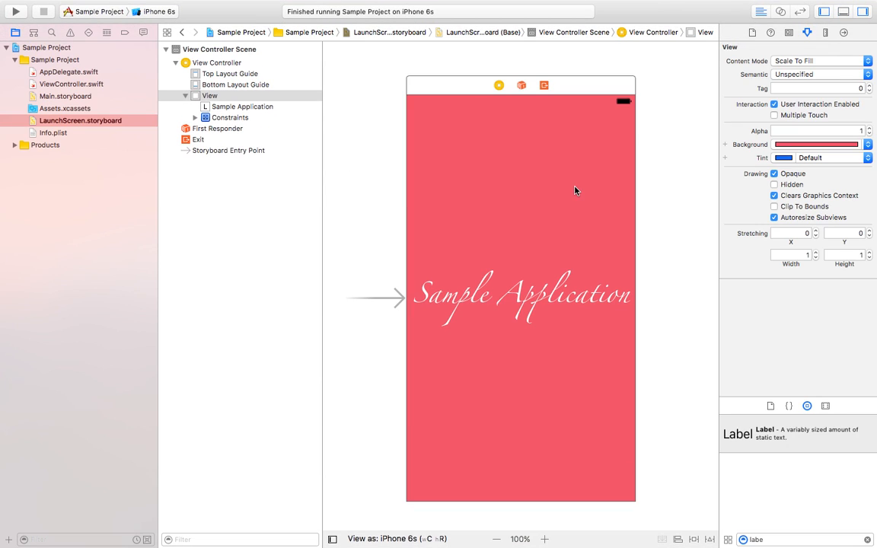
mouse_move(523, 228)
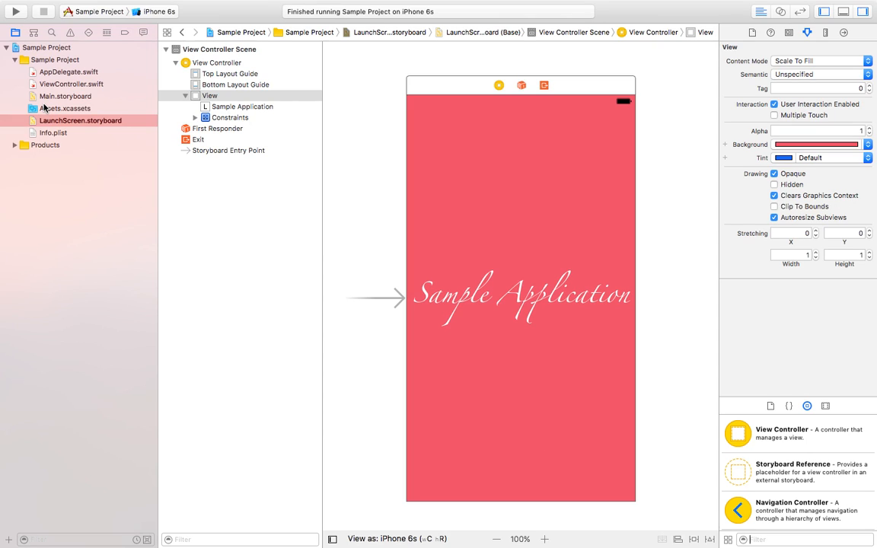
Open Assets.xcassets and the AppIcon set.
click(67, 108)
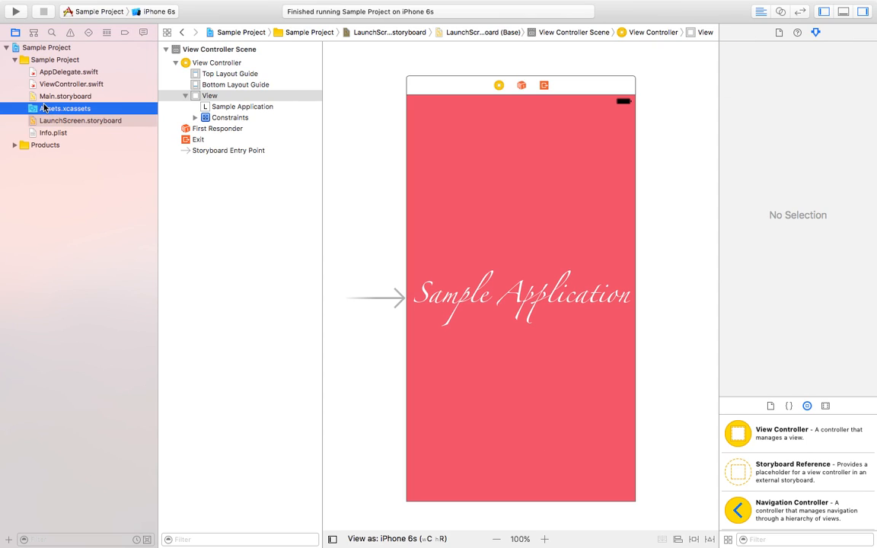
click(66, 108)
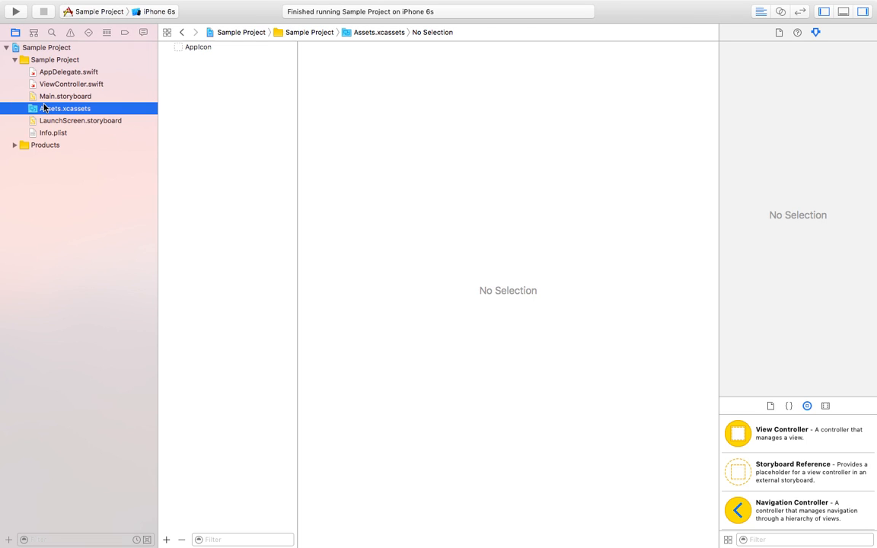
click(198, 46)
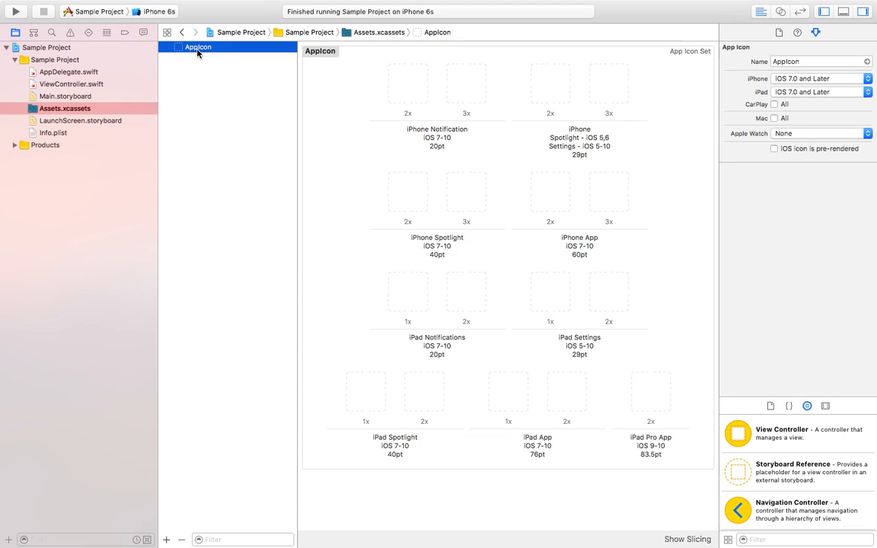
Check the required sizes of the 20pt 2x/3x and 29pt 2x/3x AppIcon slots.
click(408, 83)
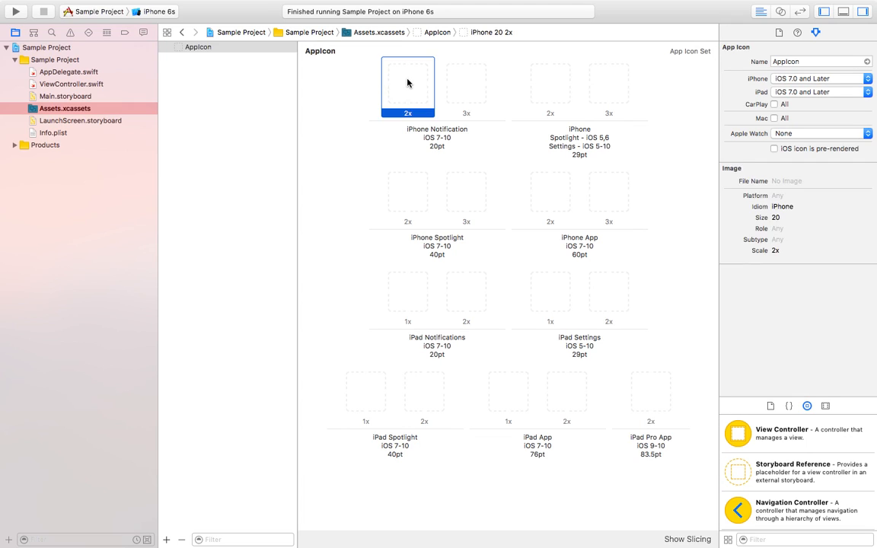
click(466, 86)
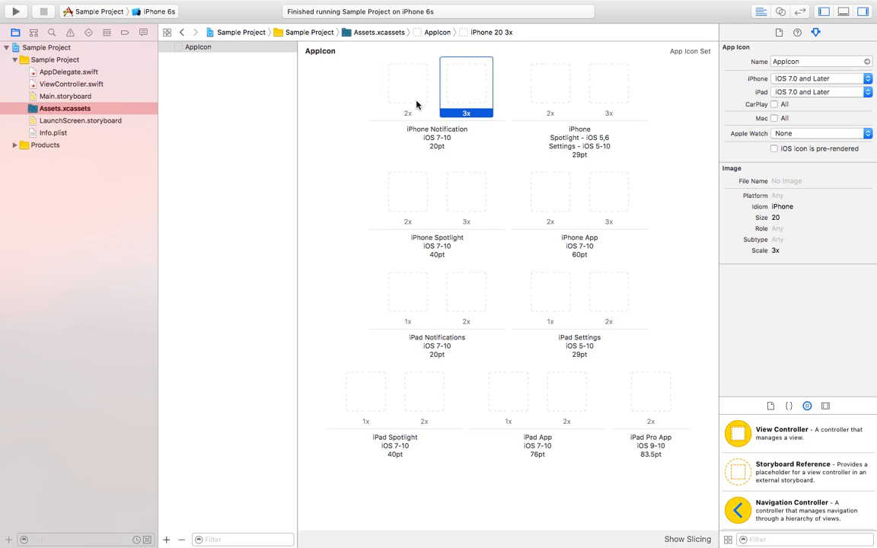
click(408, 86)
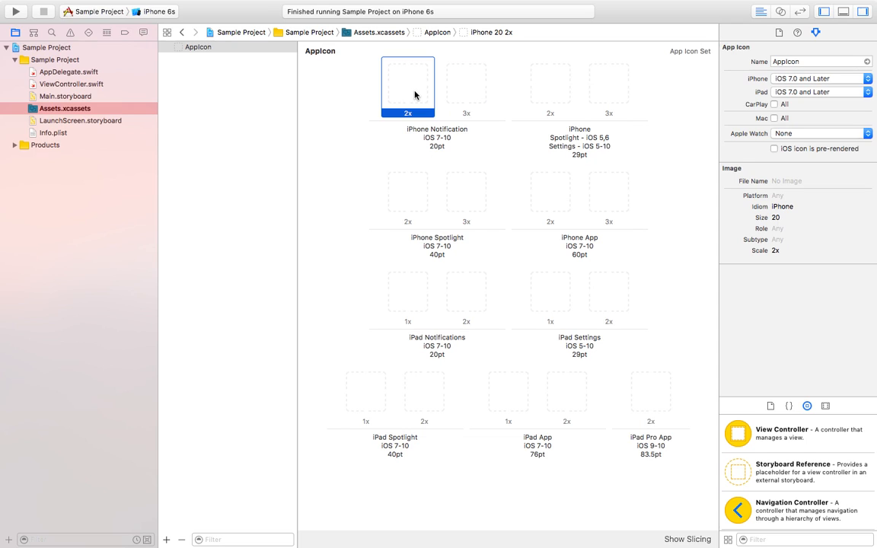
click(466, 86)
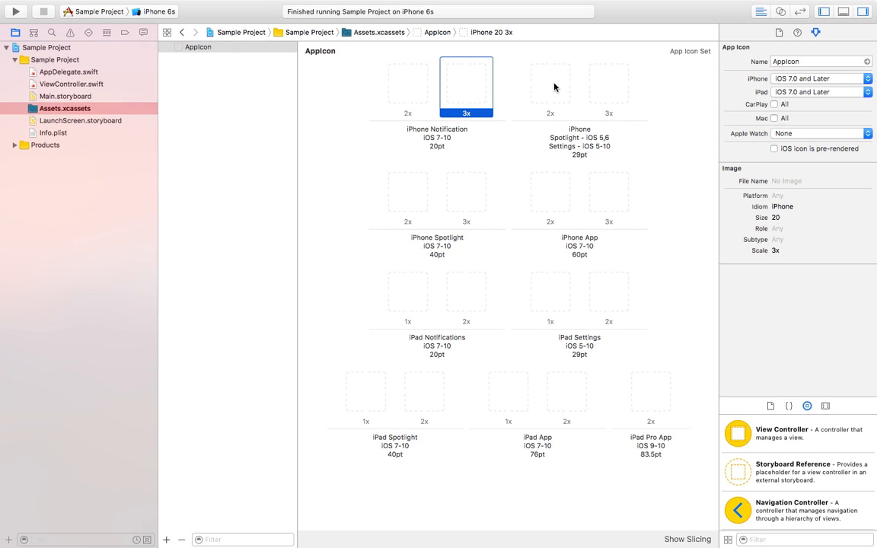
click(549, 86)
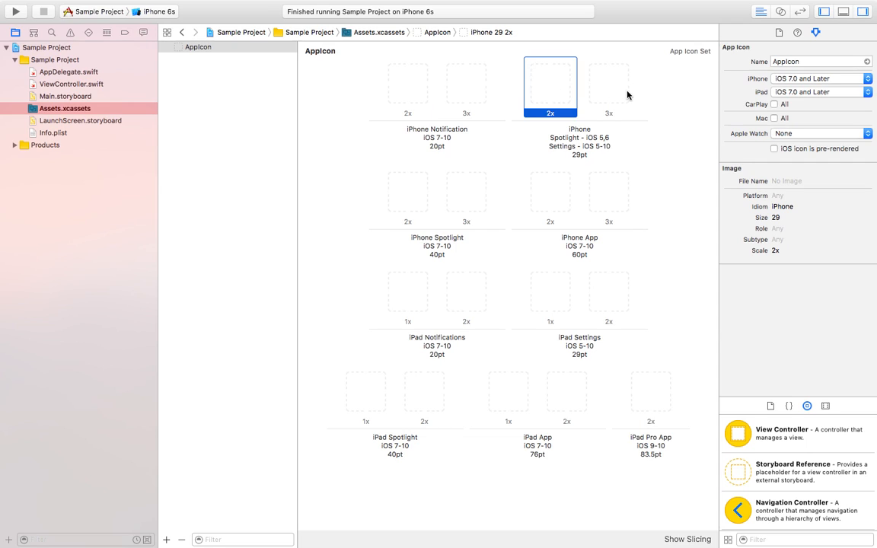
click(608, 86)
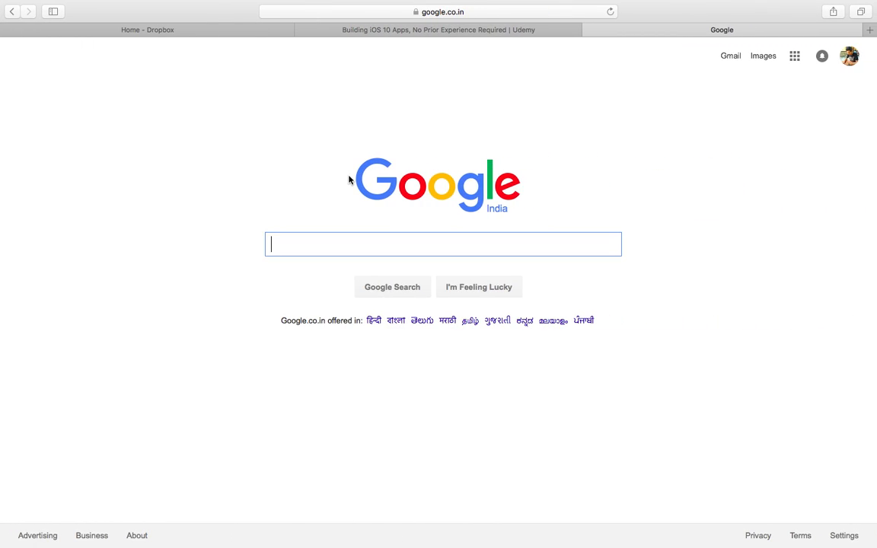
Go to dummyimage.com to open the Dynamic Dummy Image Generator.
text(dum)
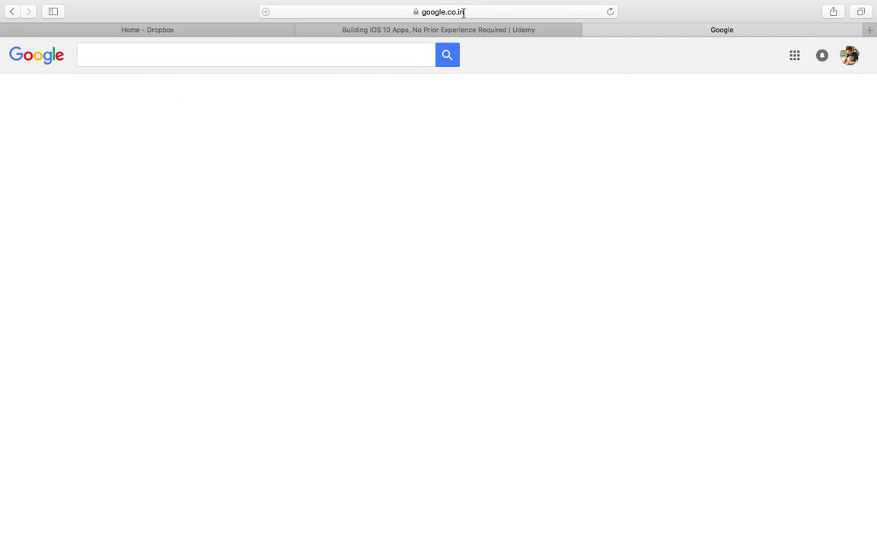
text(dummyimage.com)
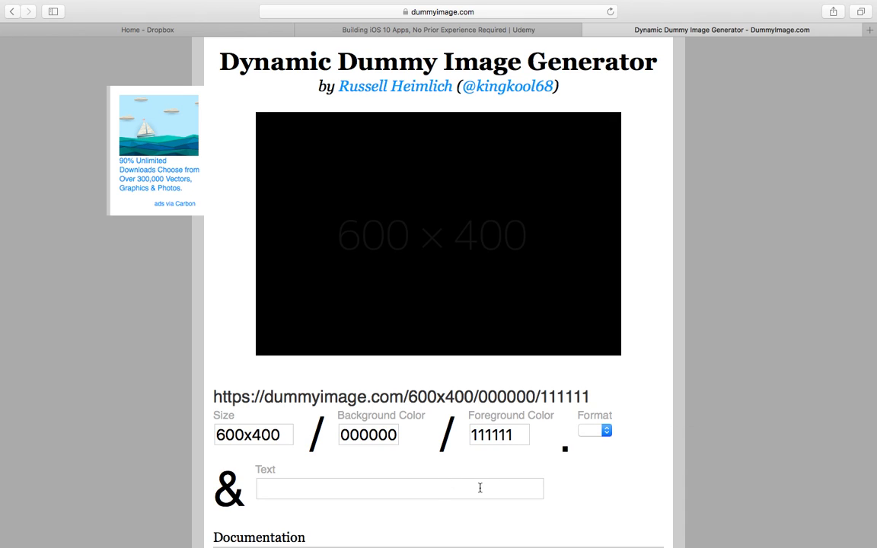
Set the placeholder's text colour to white (ffffff) with the colour picker.
text(dsdsd)
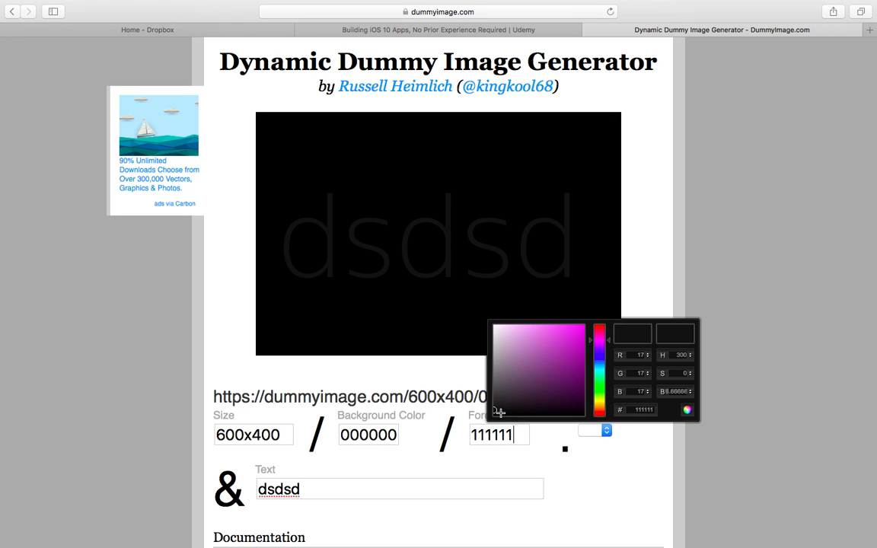
drag(499, 411, 490, 321)
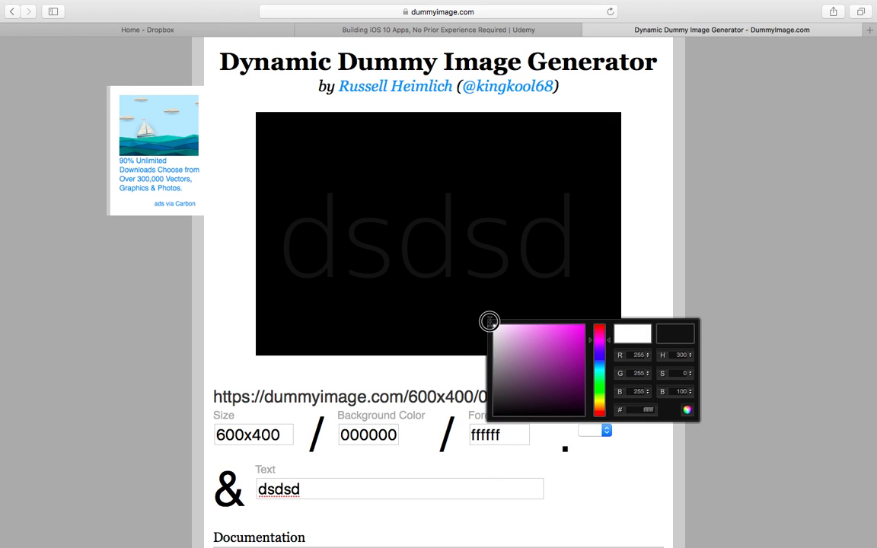
click(414, 480)
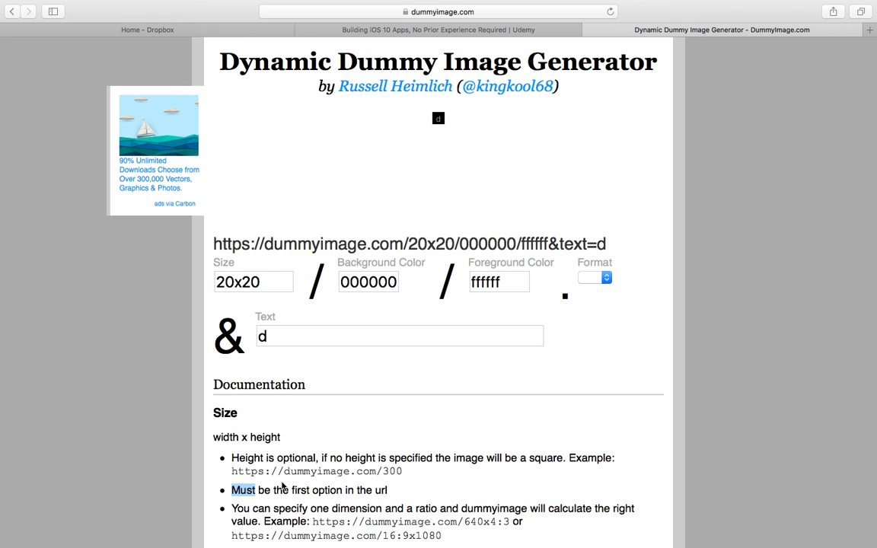
Give the placeholder the text 'Sample' and a 180x180 size, opened in its own tab.
text(S)
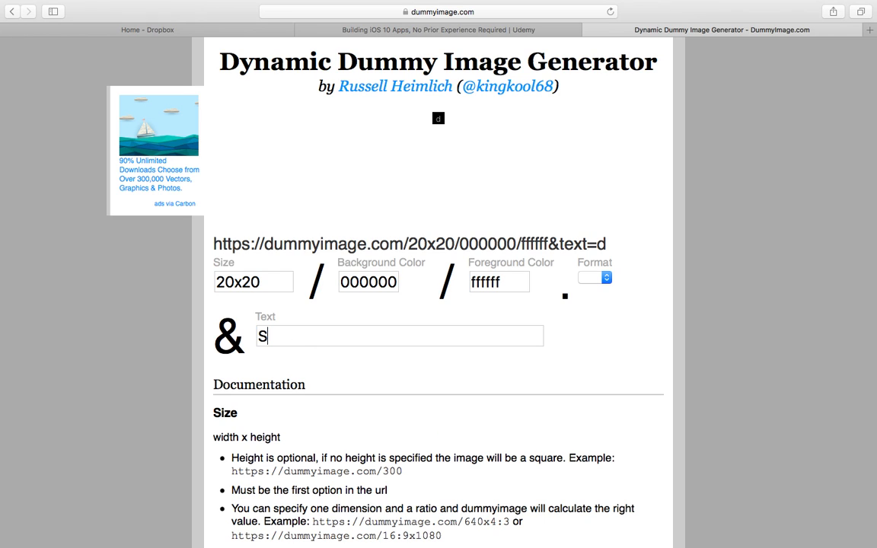
text(ample)
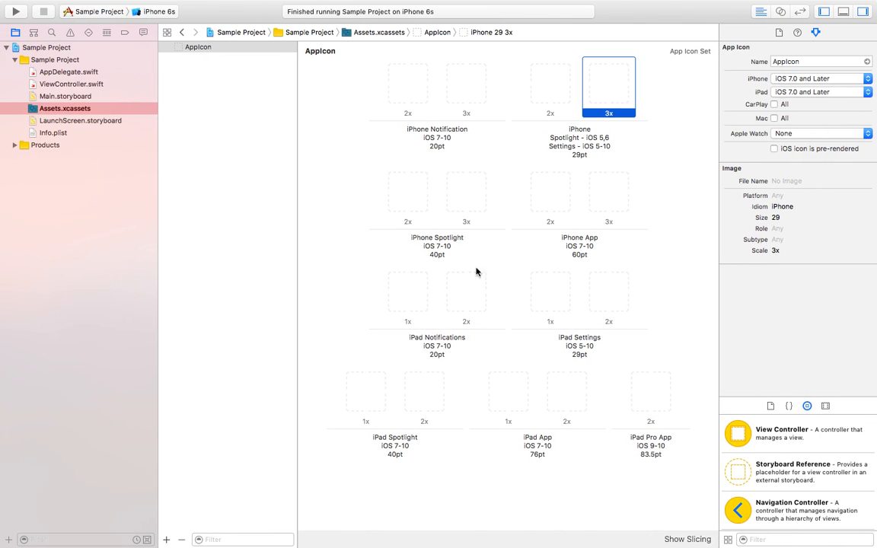
mouse_move(522, 351)
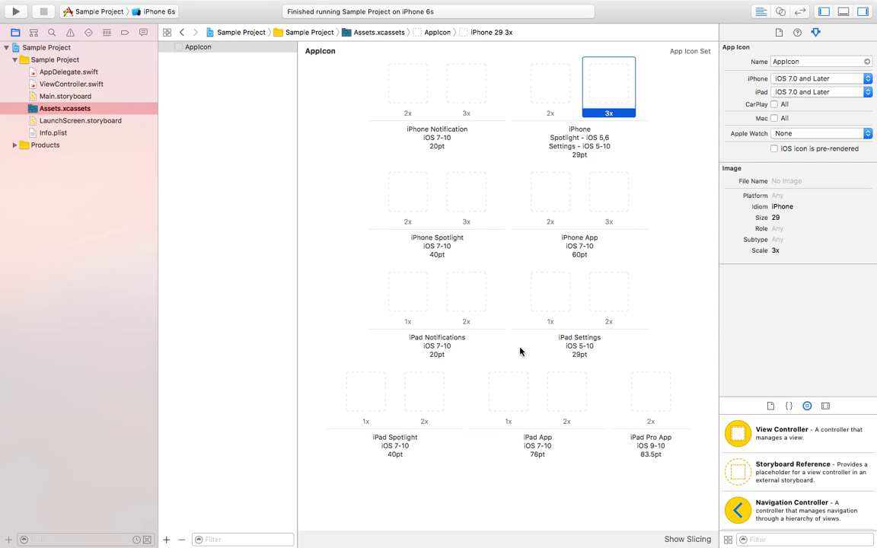
mouse_move(472, 257)
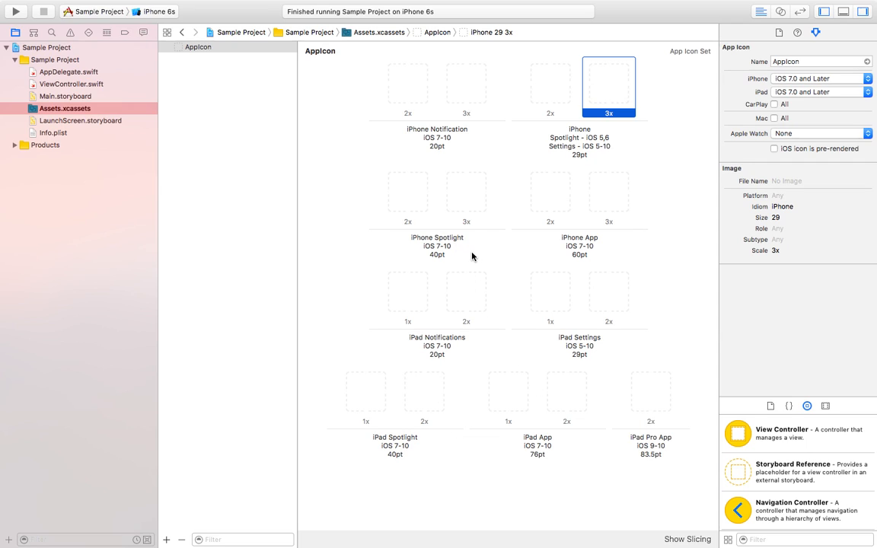
mouse_move(543, 265)
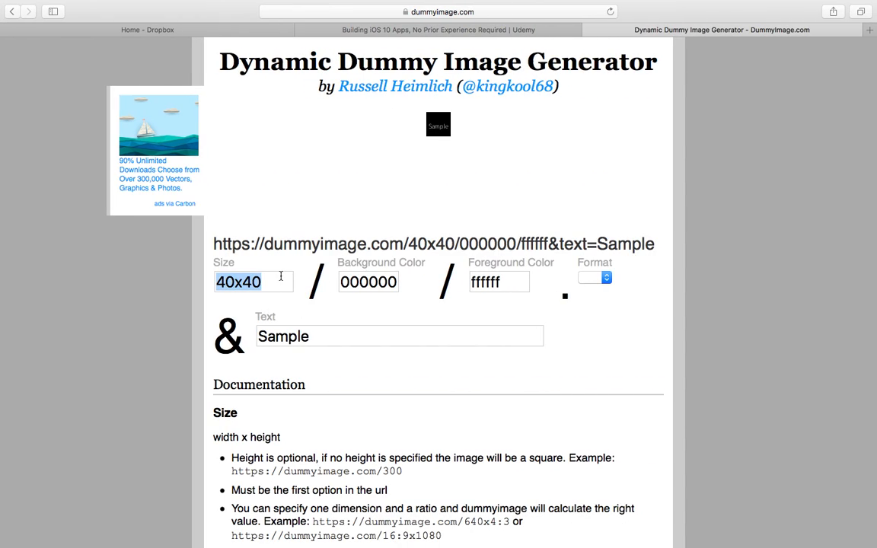
text(180x180)
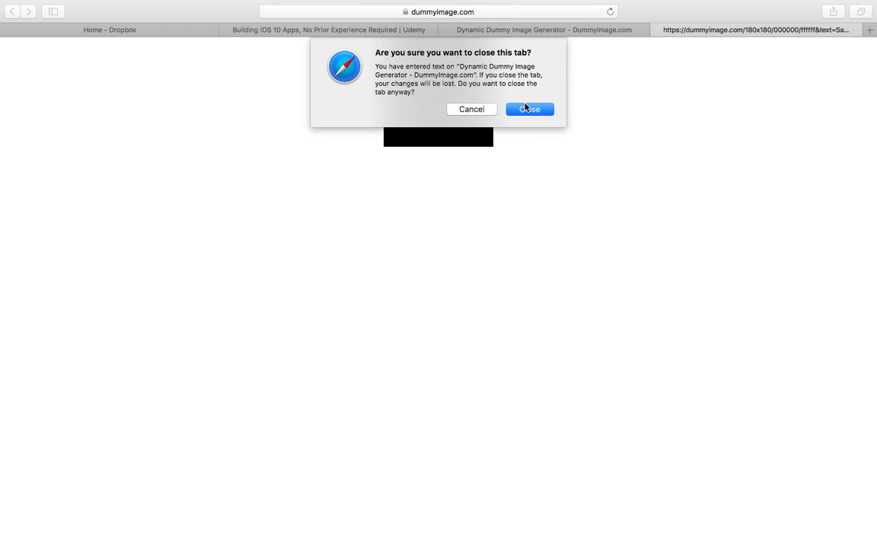
Close the generator tab and export the image to the Desktop as 'sample'.
click(529, 109)
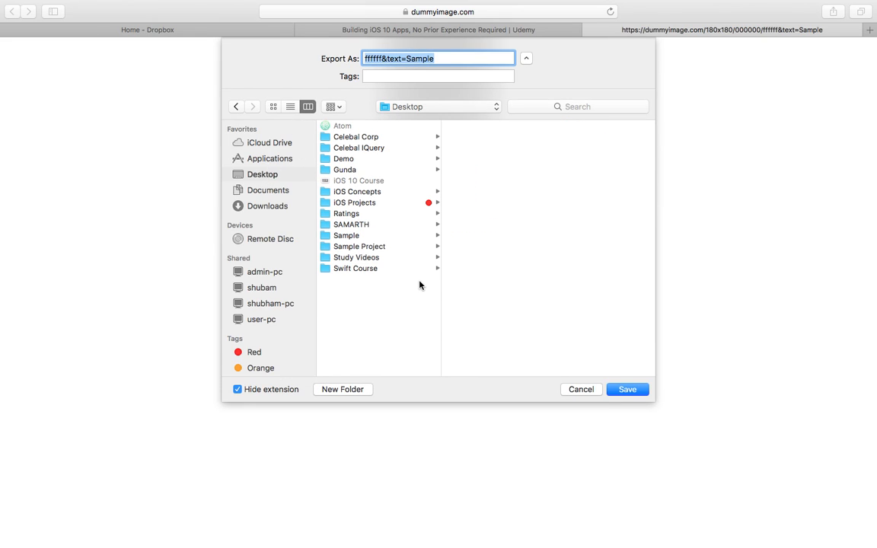
text(sampl)
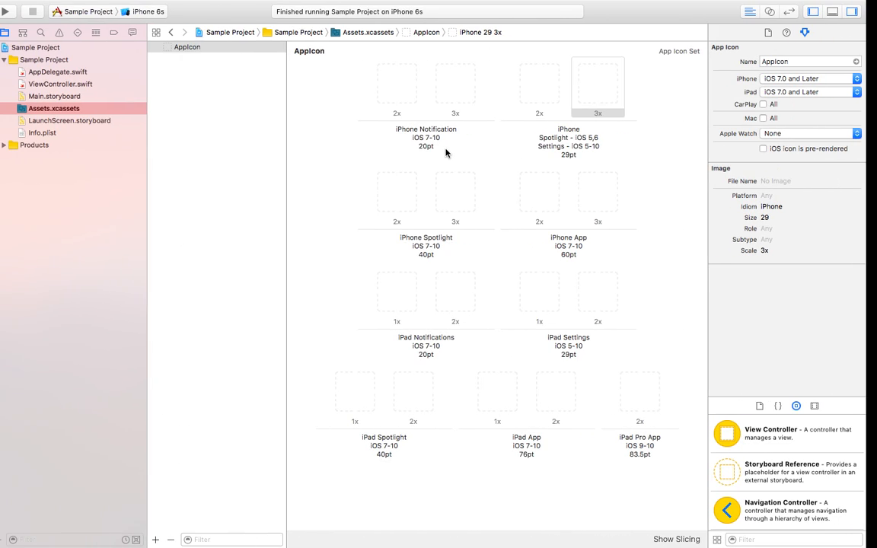
Save sample.png and drop it into the AppIcon iPhone Spotlight/Settings 29pt 3x slot.
click(609, 86)
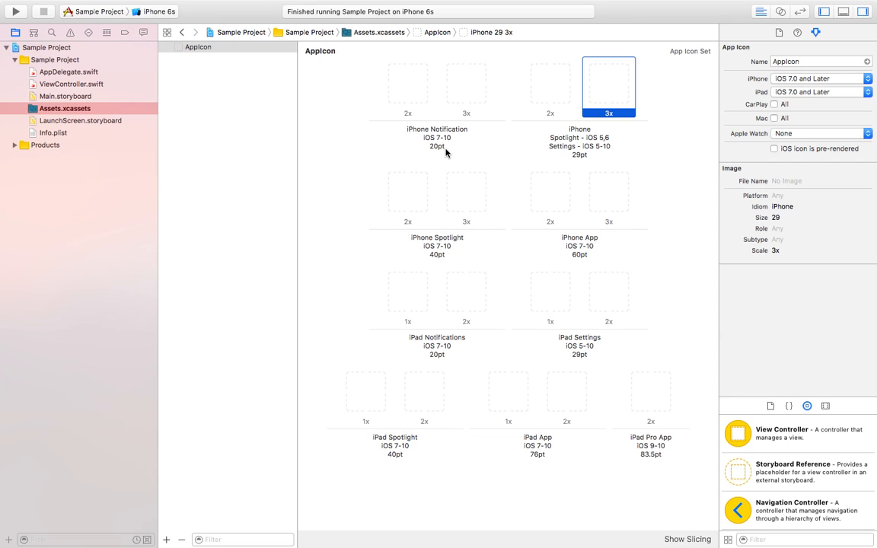
mouse_move(232, 138)
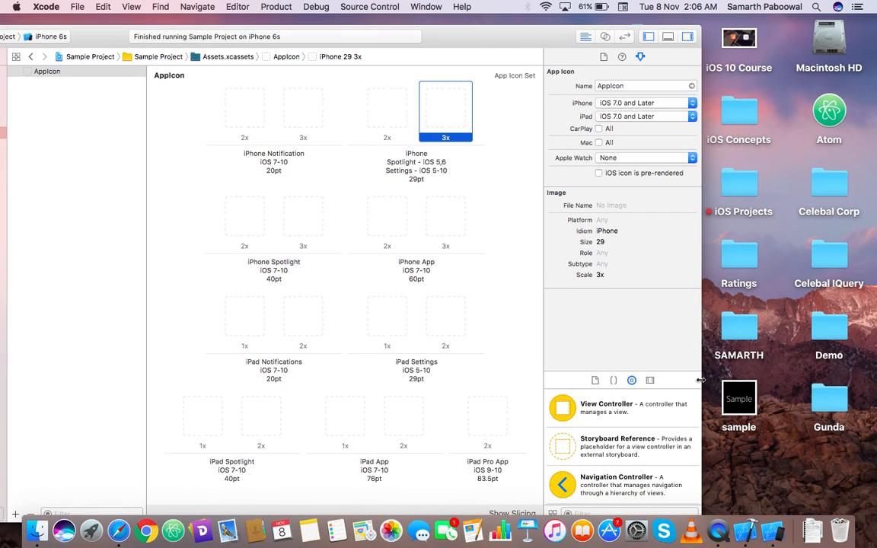
mouse_move(742, 411)
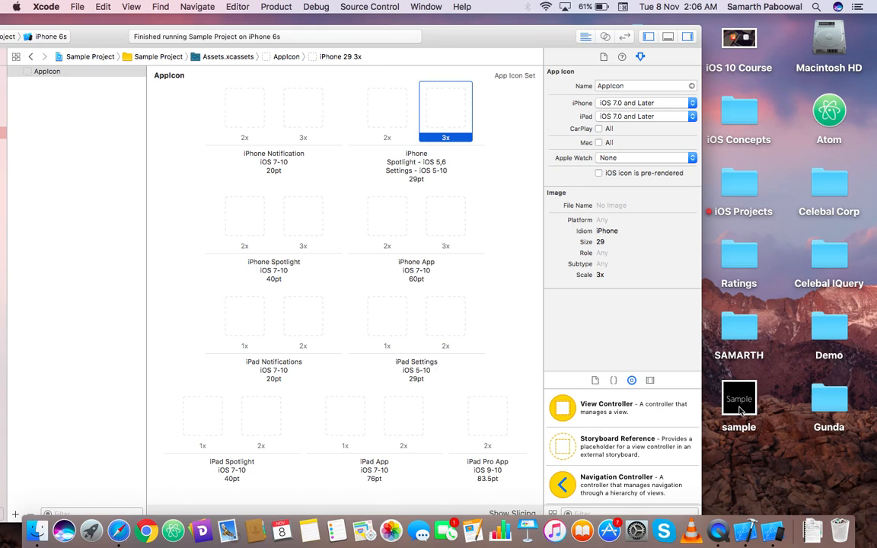
drag(739, 398, 457, 126)
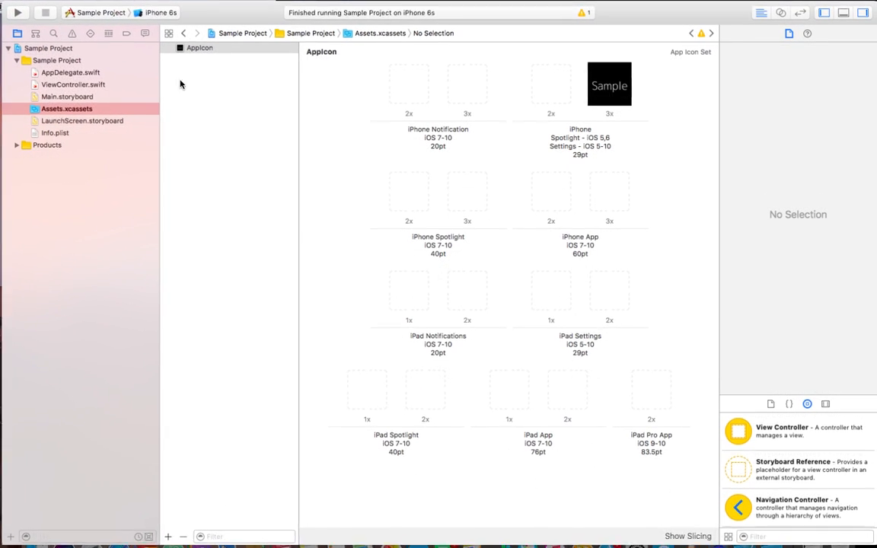
Run a build of Sample Project, which fails because the 180x180 icon should be 87x87.
click(198, 47)
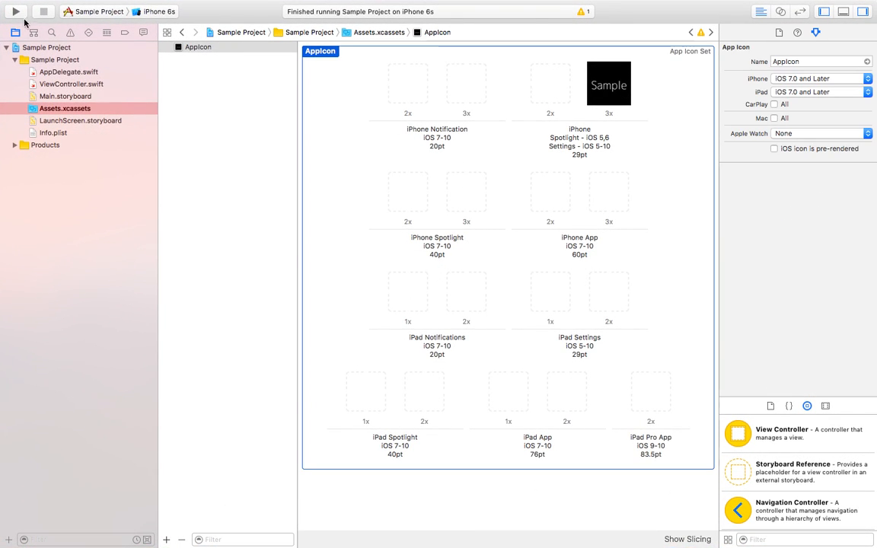
click(16, 12)
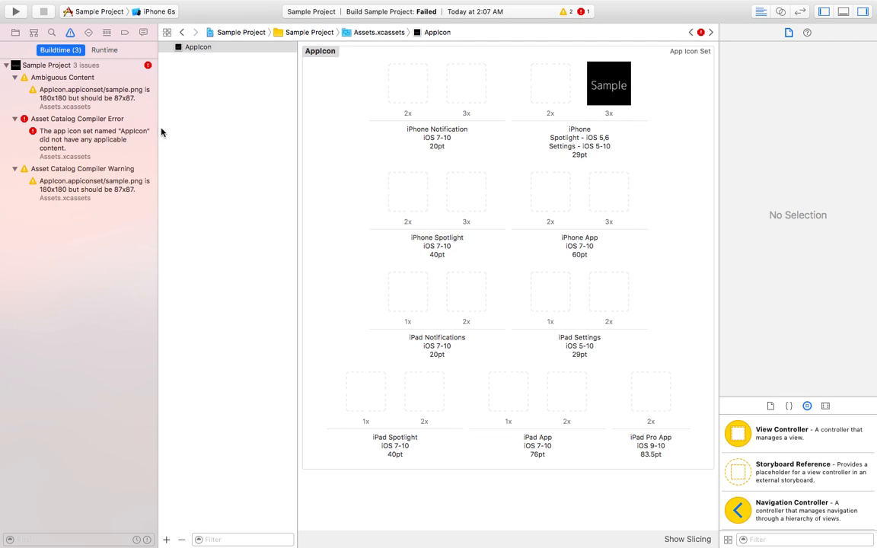
click(15, 32)
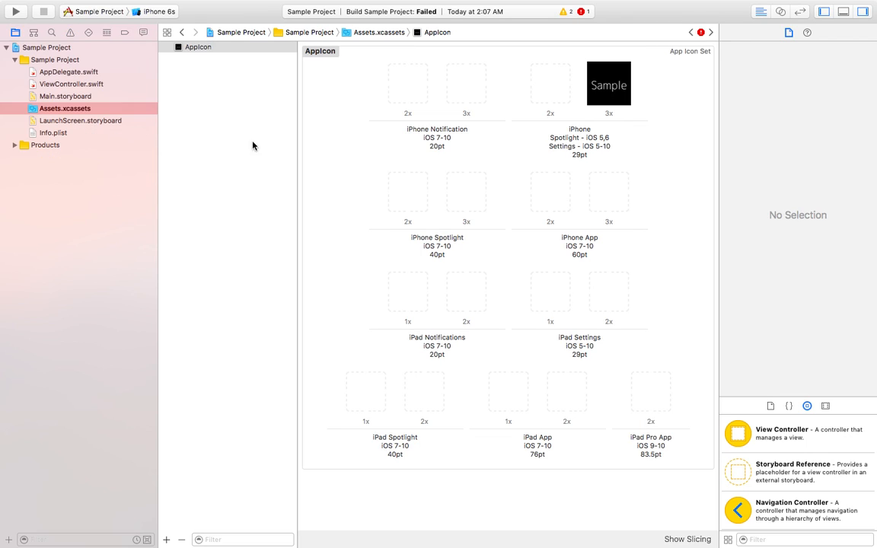
mouse_move(230, 249)
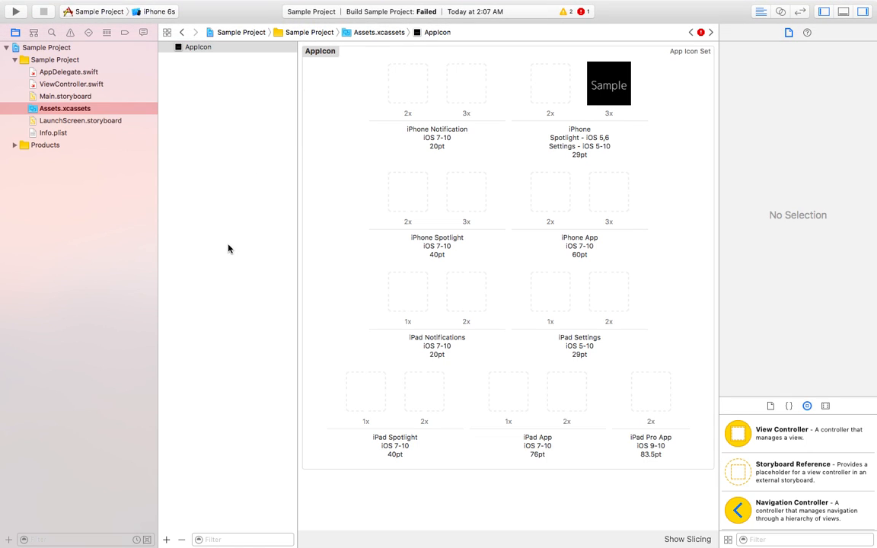